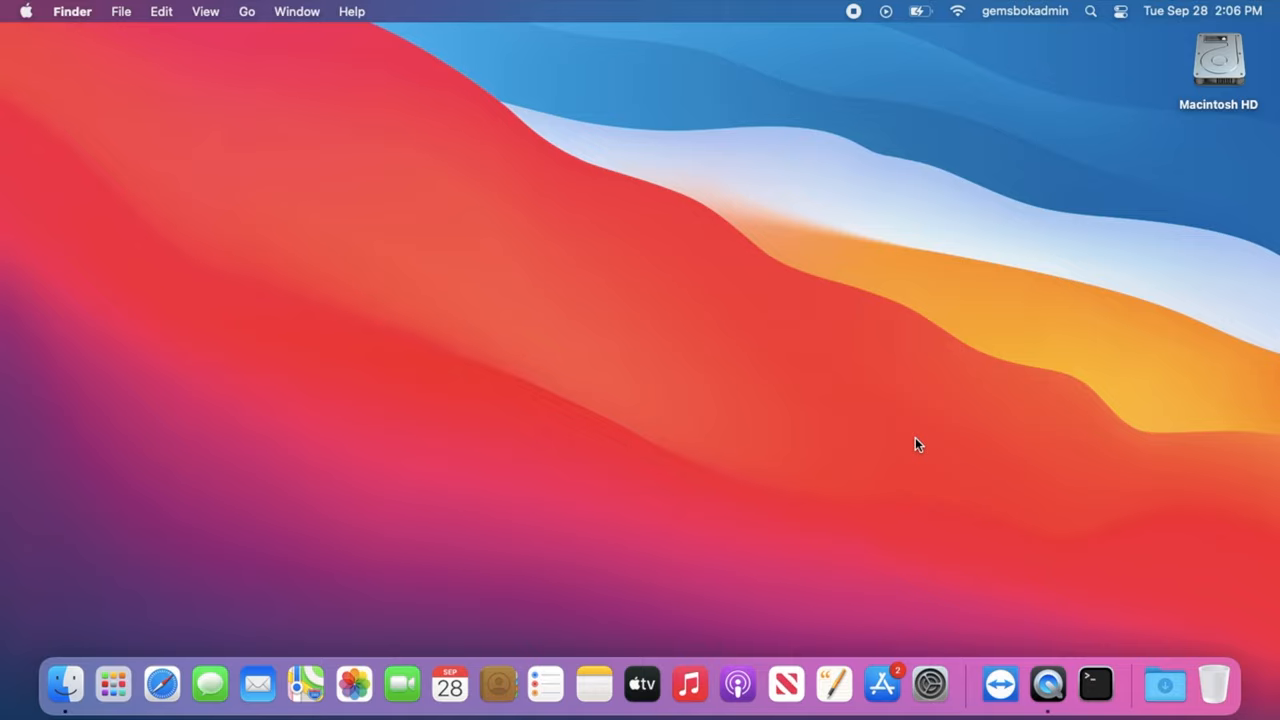
pyautogui.moveTo(50, 44)
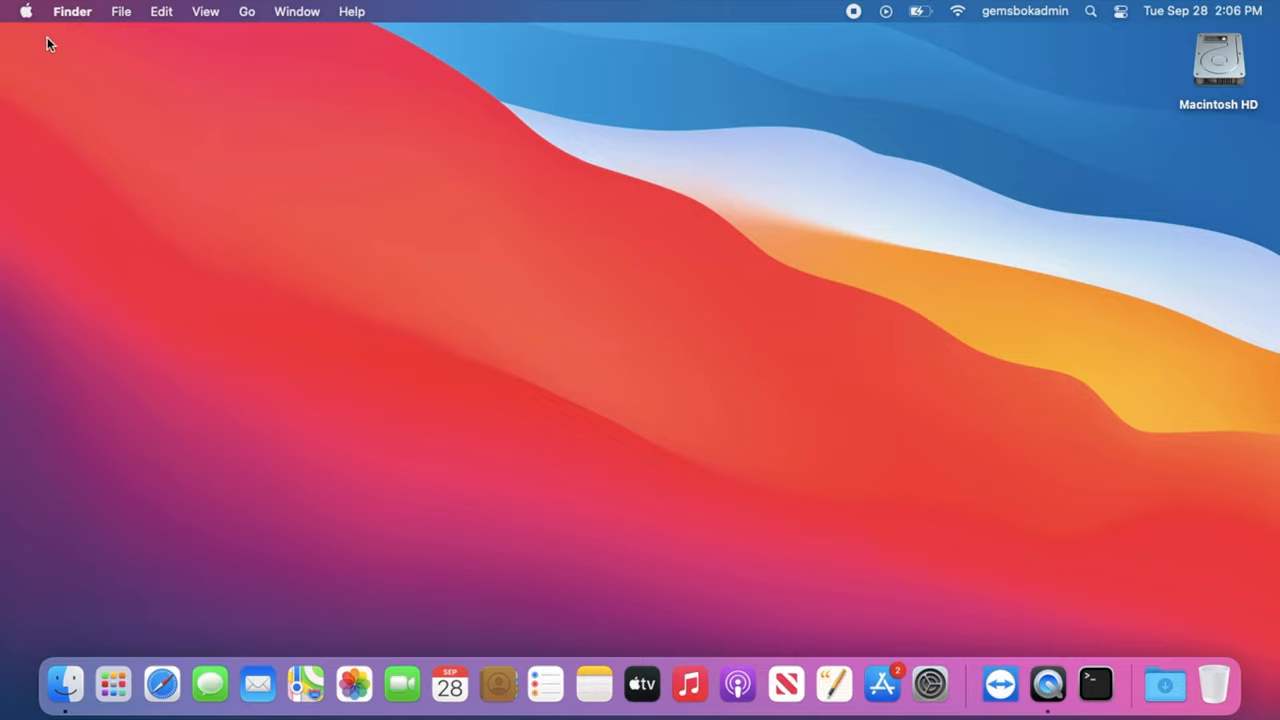
# Open About This Mac from the Apple menu to see macOS Big Sur 11.2.3.
pyautogui.click(26, 11)
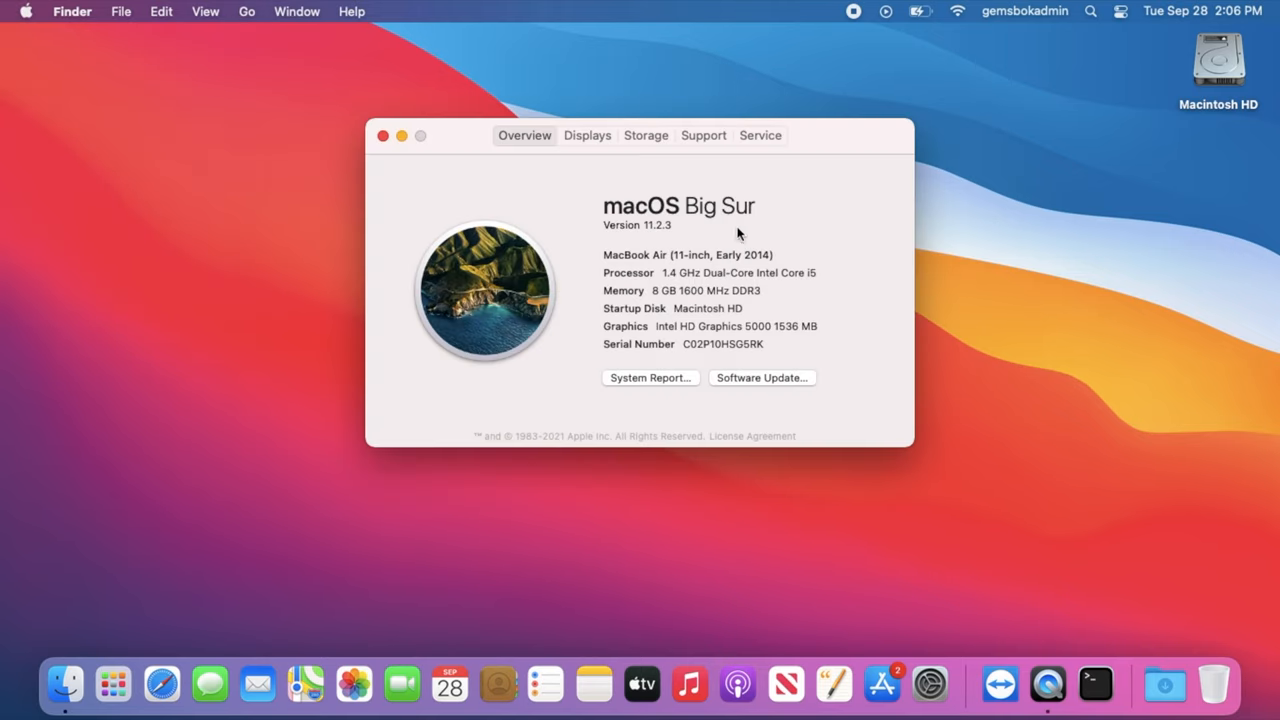
pyautogui.moveTo(699, 241)
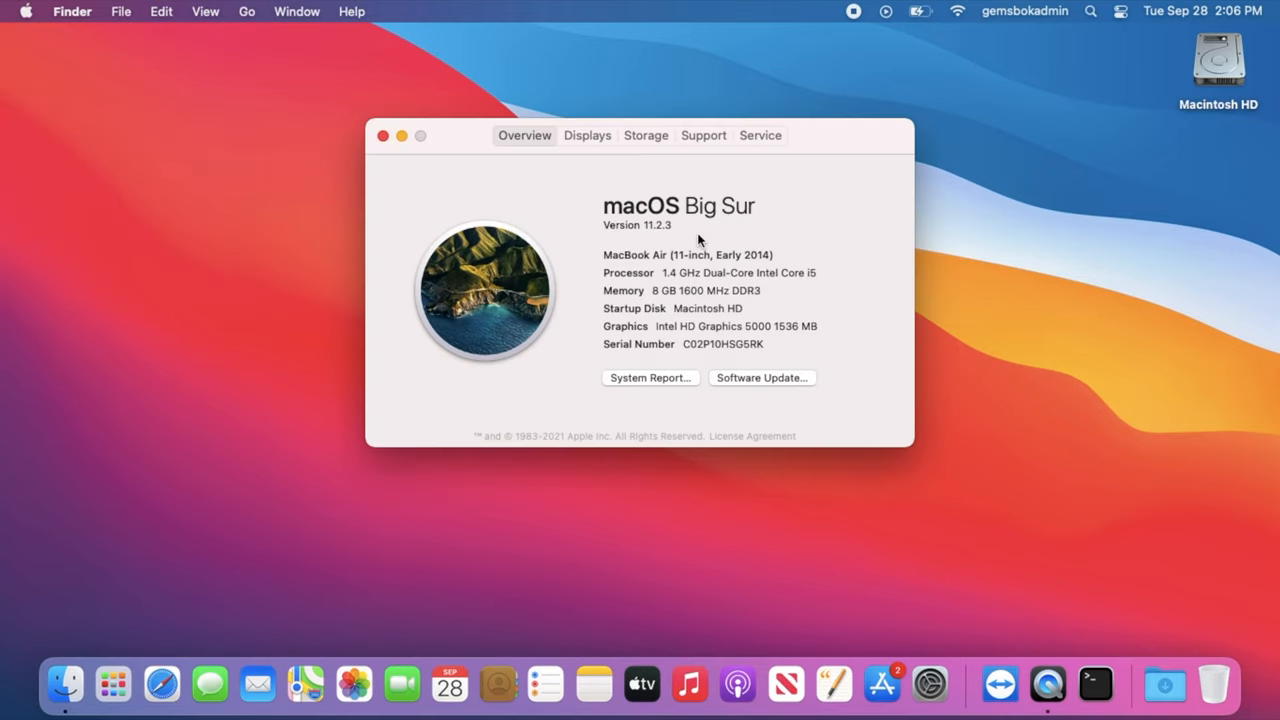
pyautogui.moveTo(733, 230)
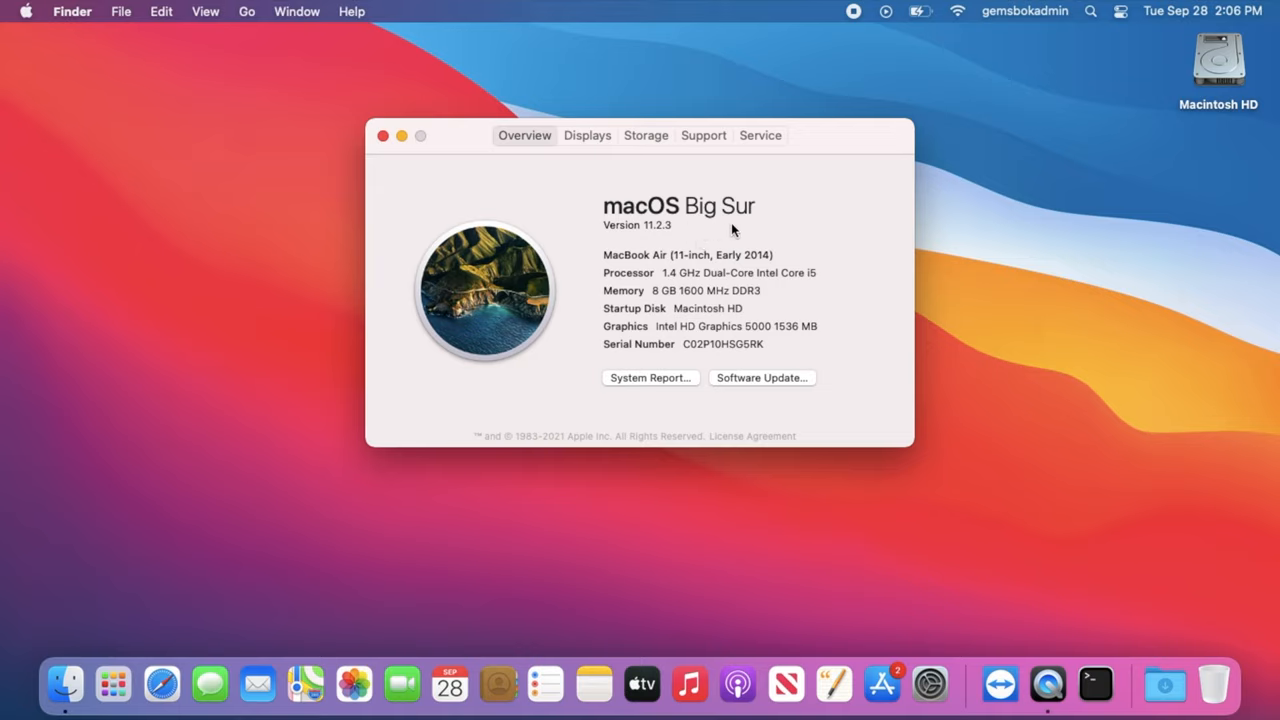
pyautogui.moveTo(668, 241)
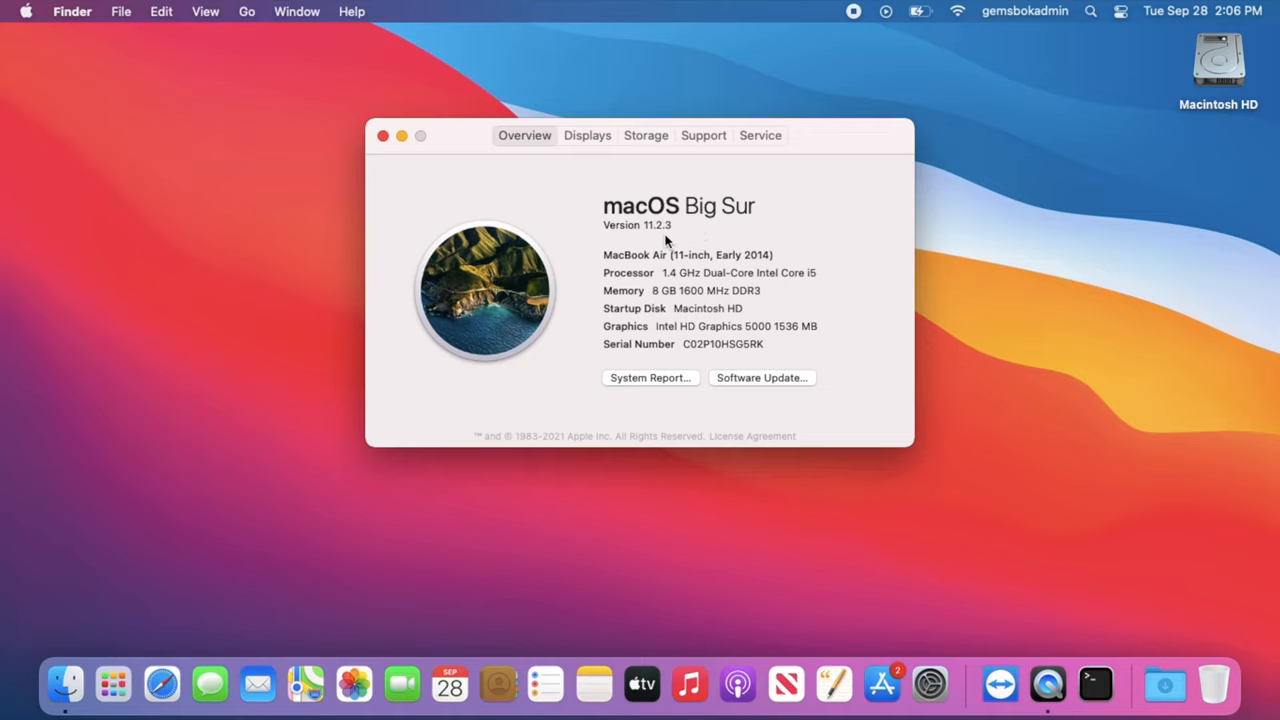
# Close the About This Mac window and open Spotlight search.
pyautogui.click(383, 135)
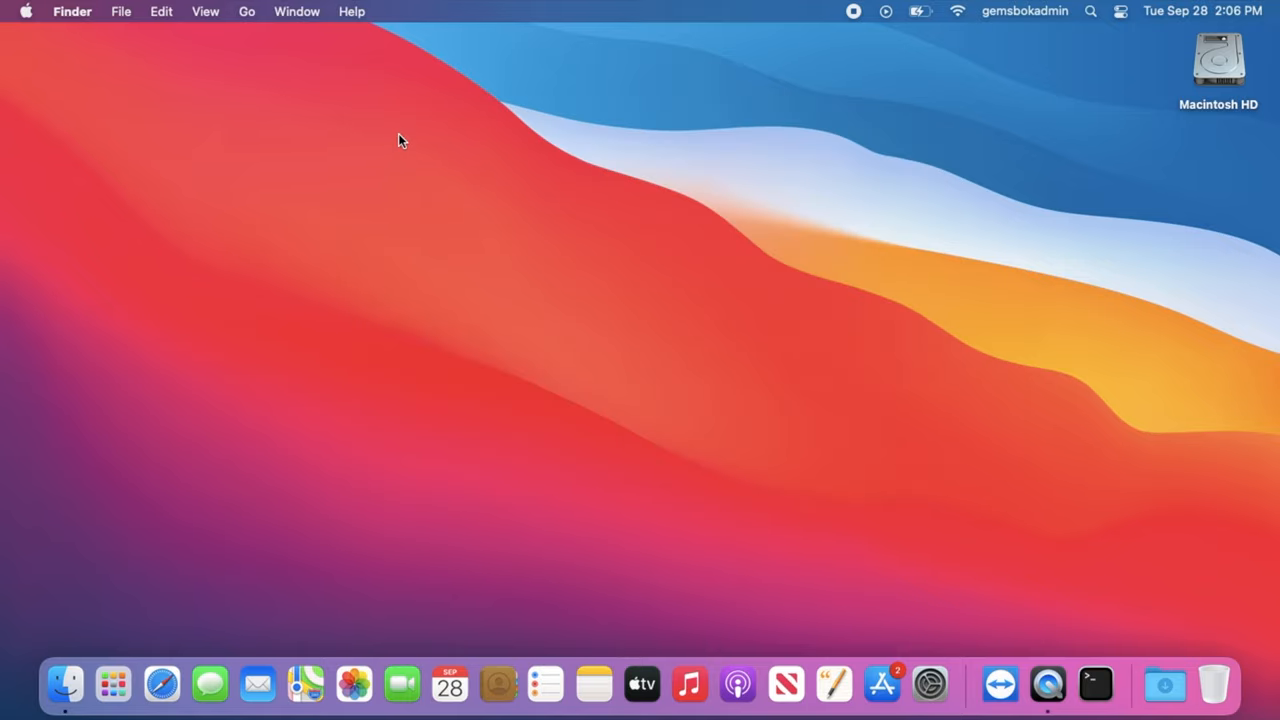
pyautogui.moveTo(1089, 27)
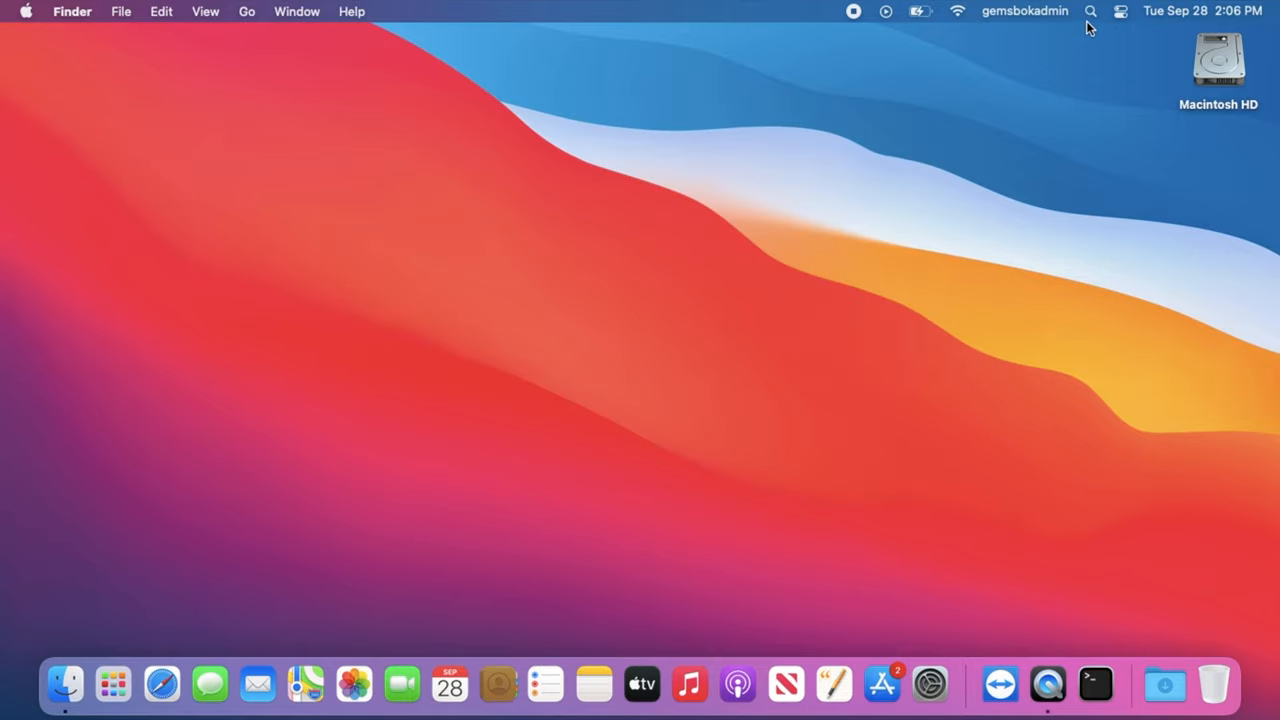
pyautogui.click(1090, 11)
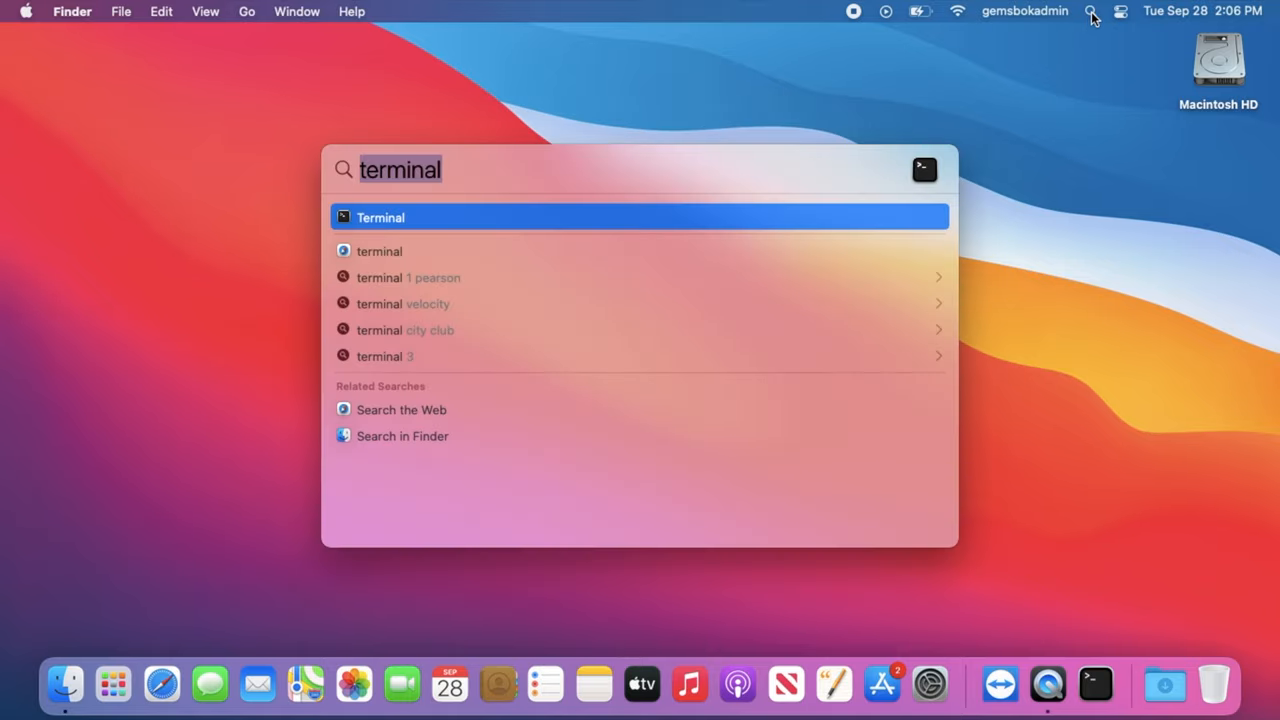
pyautogui.moveTo(1072, 10)
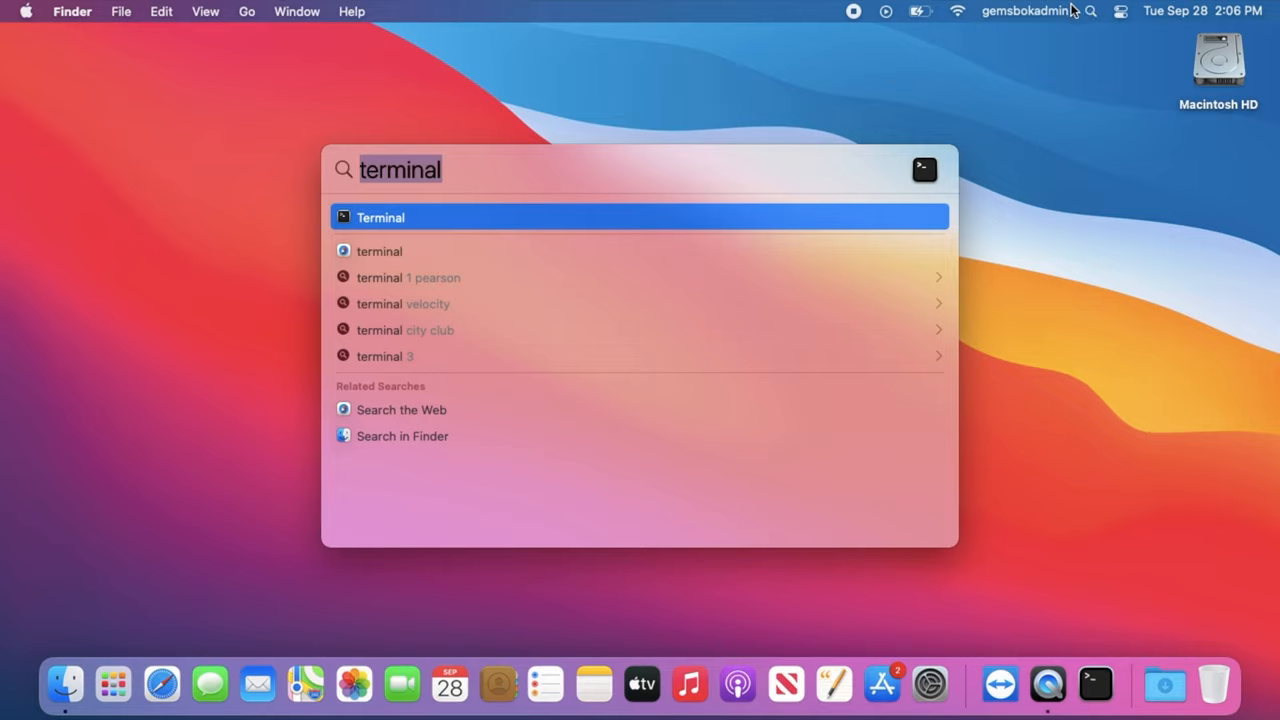
pyautogui.moveTo(500, 175)
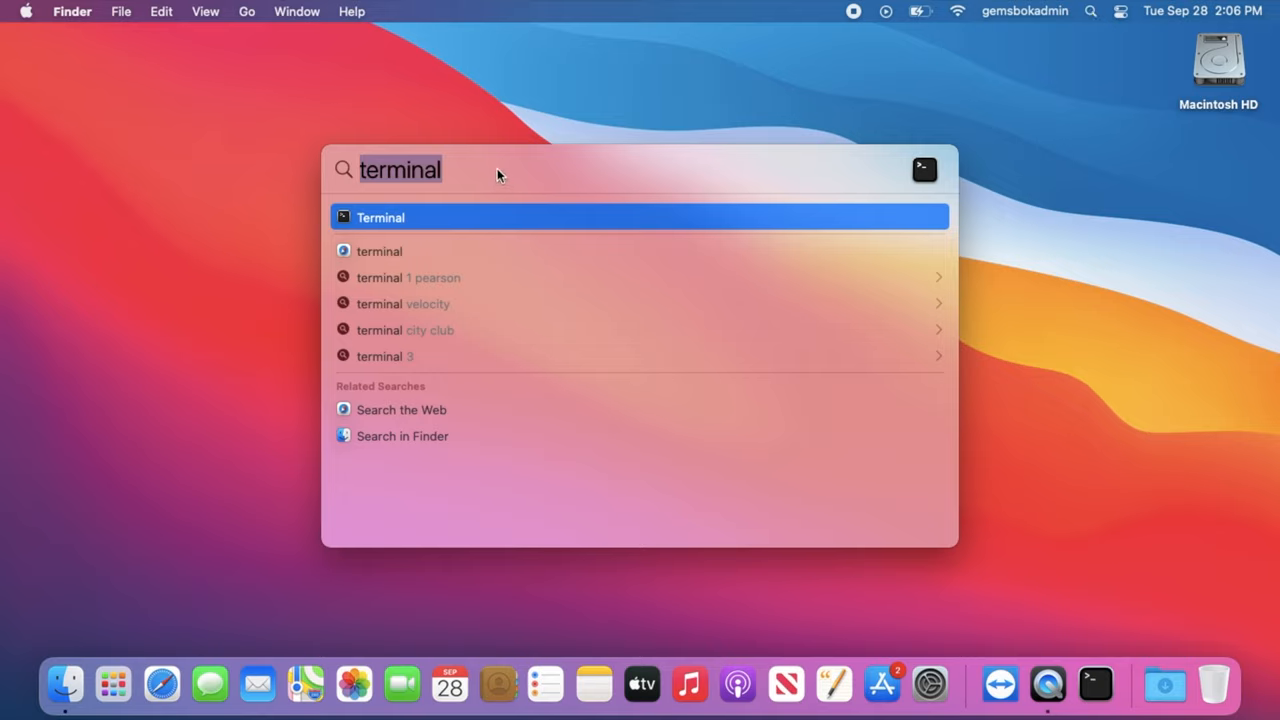
pyautogui.moveTo(473, 180)
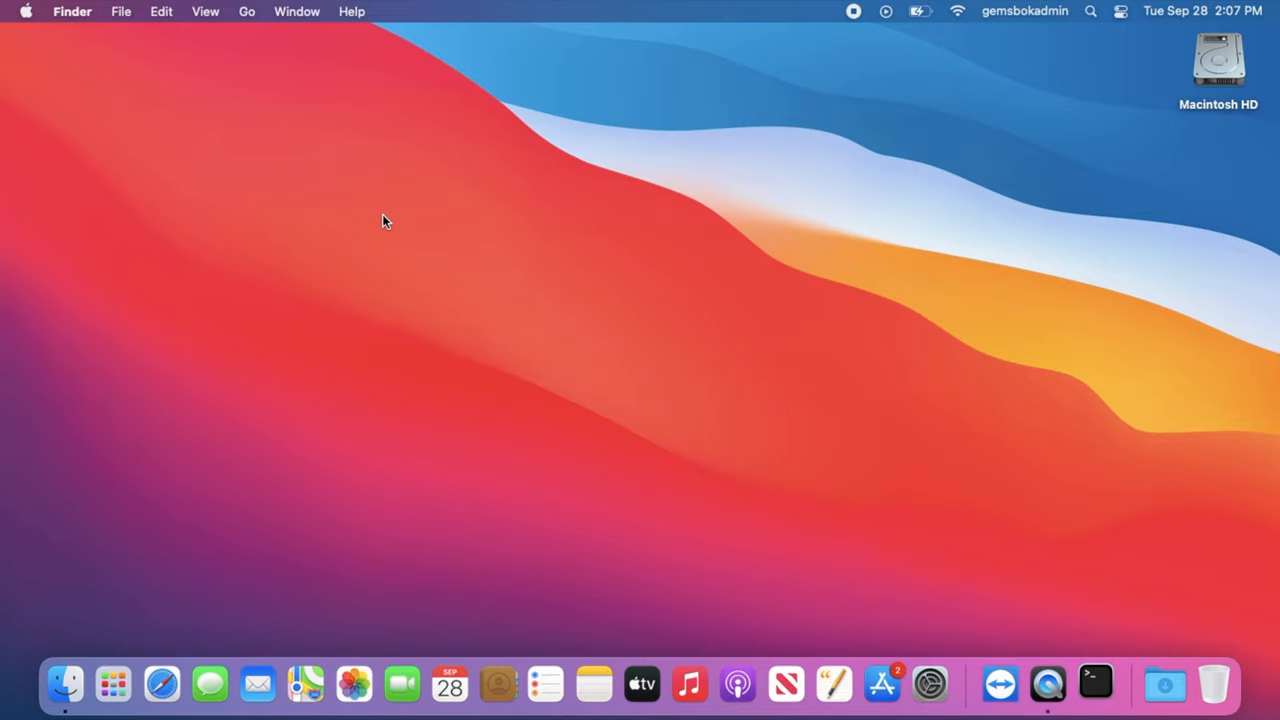
# Launch Terminal, including from Finder's Applications > Utilities folder.
pyautogui.click(1095, 684)
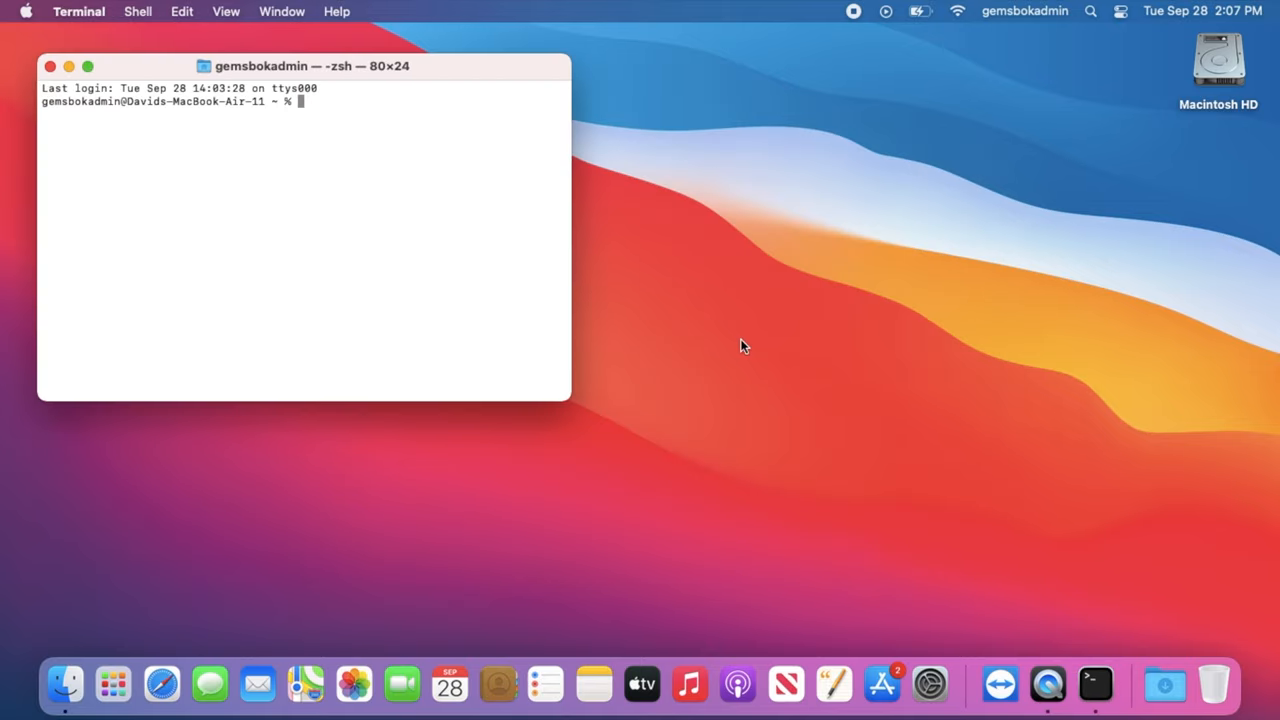
pyautogui.click(65, 684)
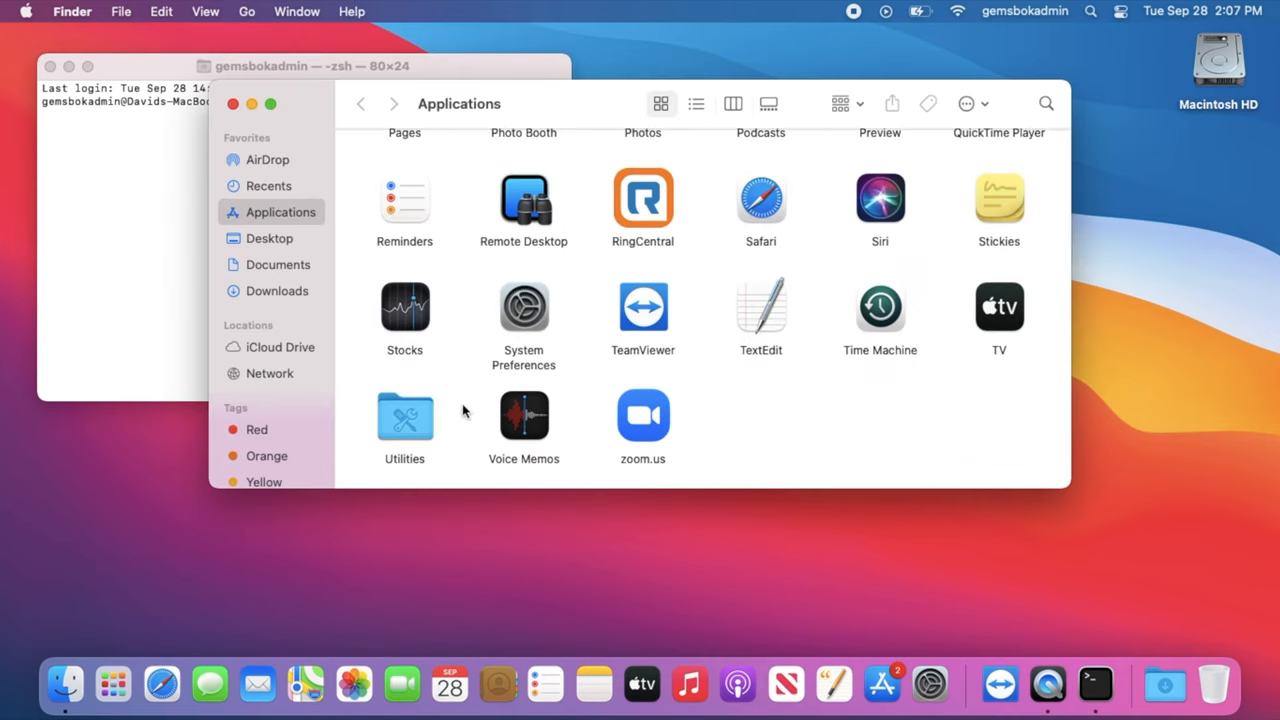
pyautogui.doubleClick(404, 410)
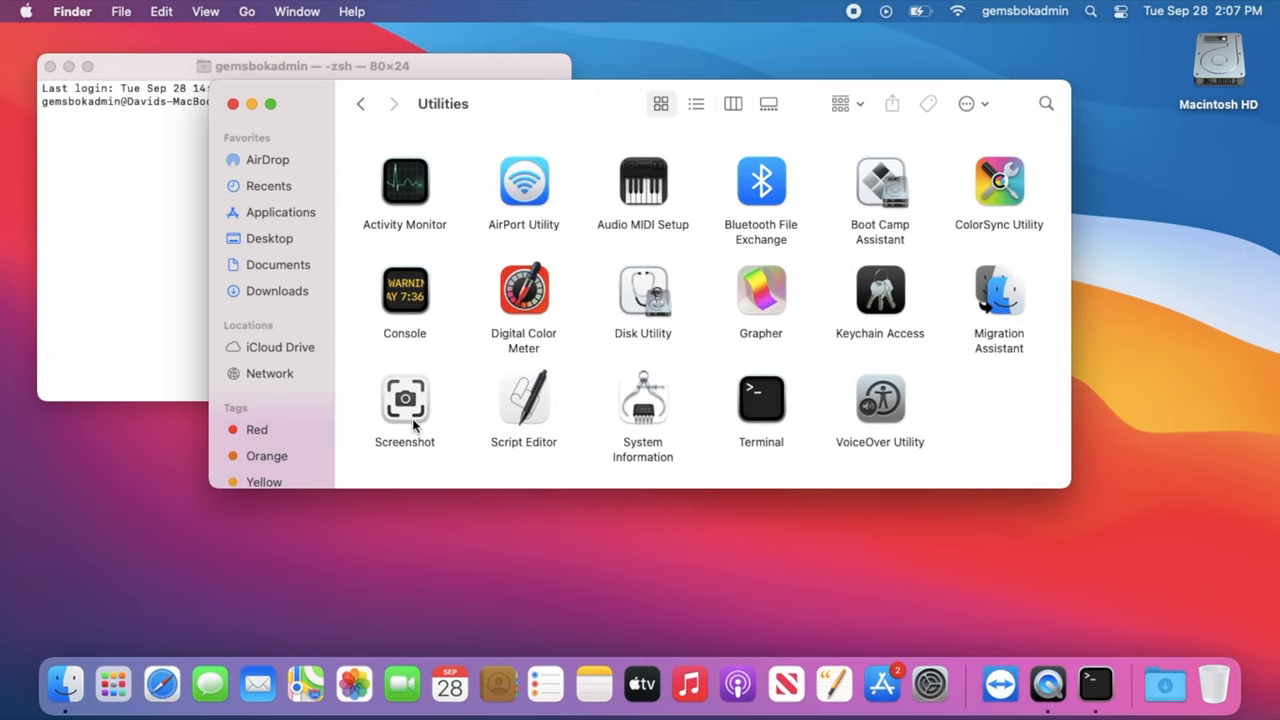
pyautogui.click(761, 398)
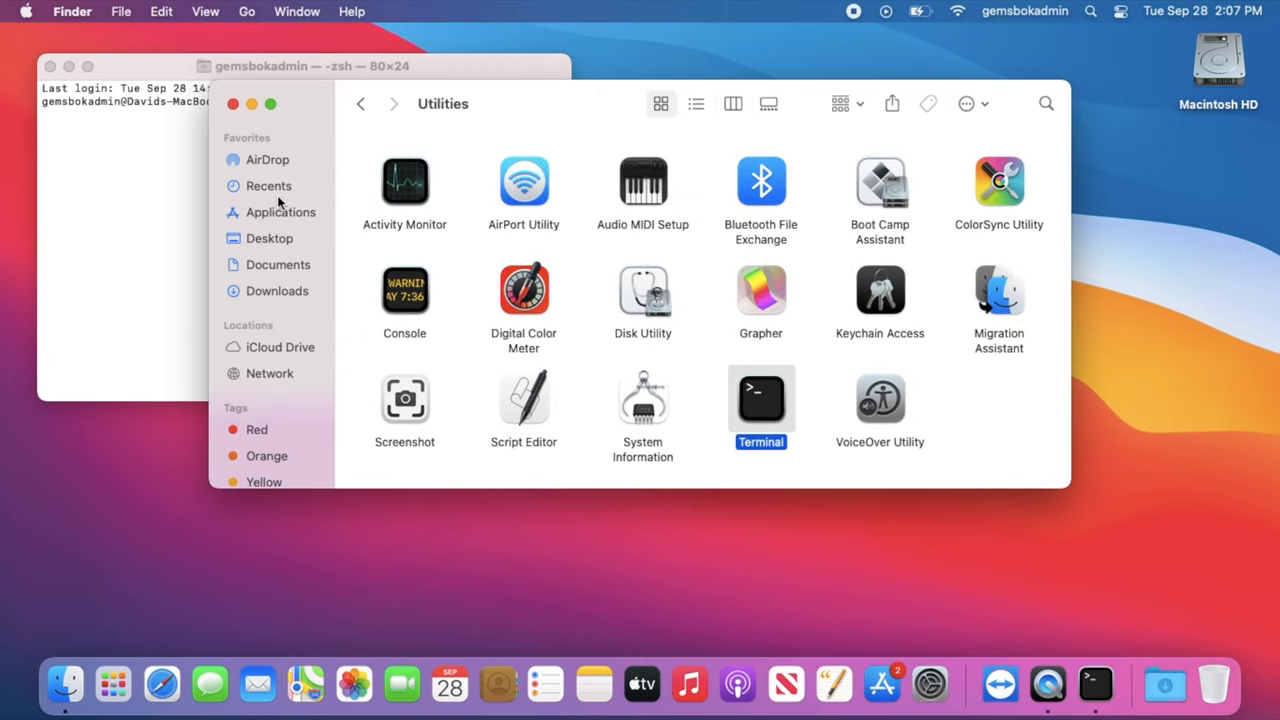
pyautogui.doubleClick(760, 398)
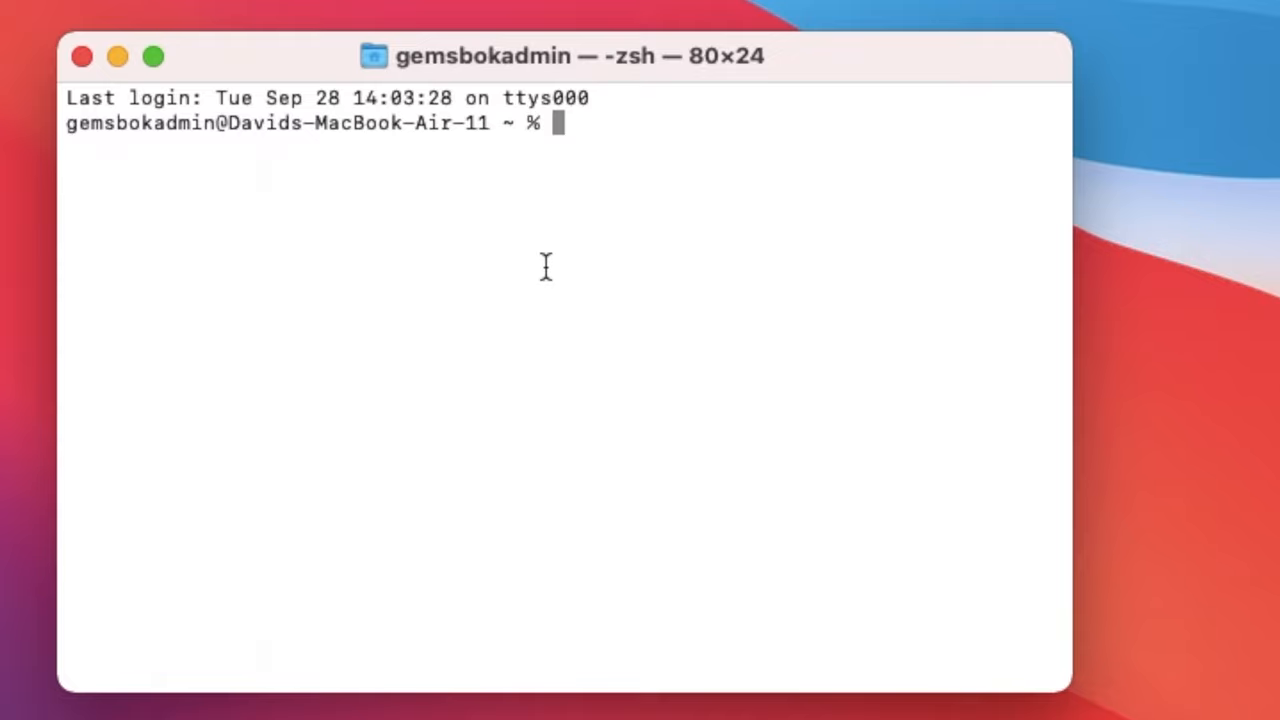
# Run sw_vers to print ProductVersion 11.2.3 and BuildVersion 20D91.
pyautogui.write('sw_')
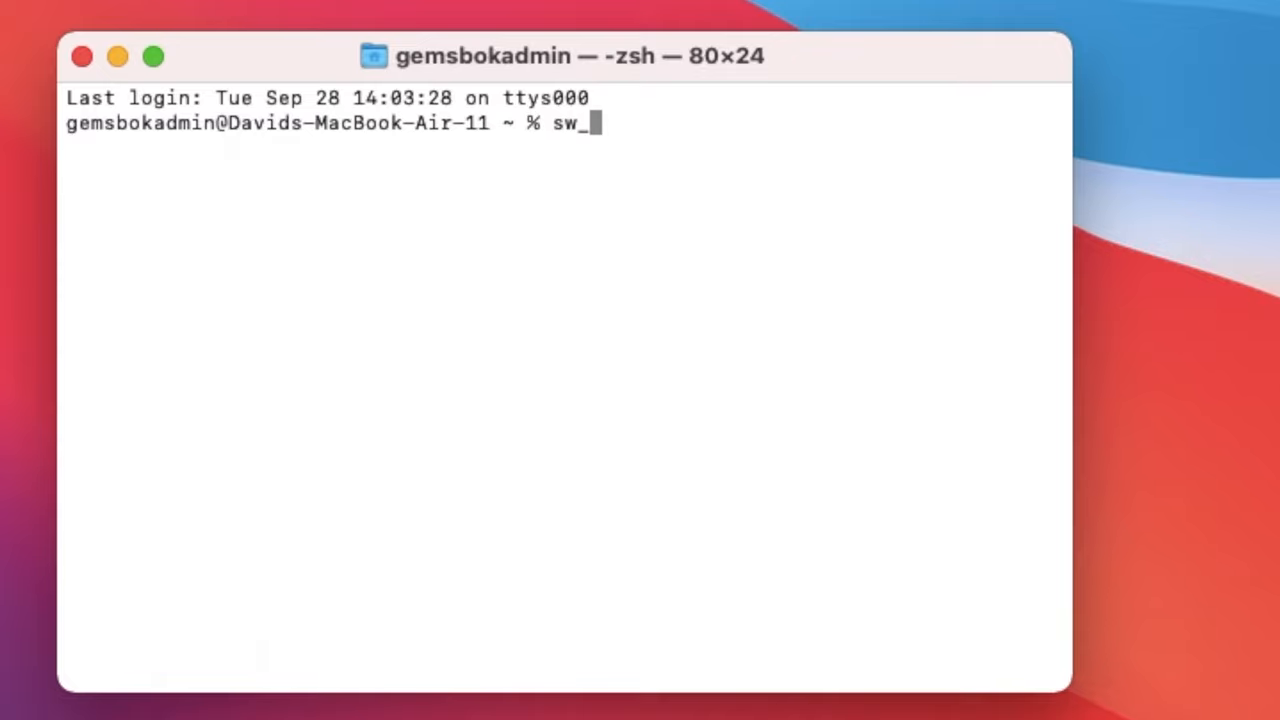
pyautogui.press('Return')
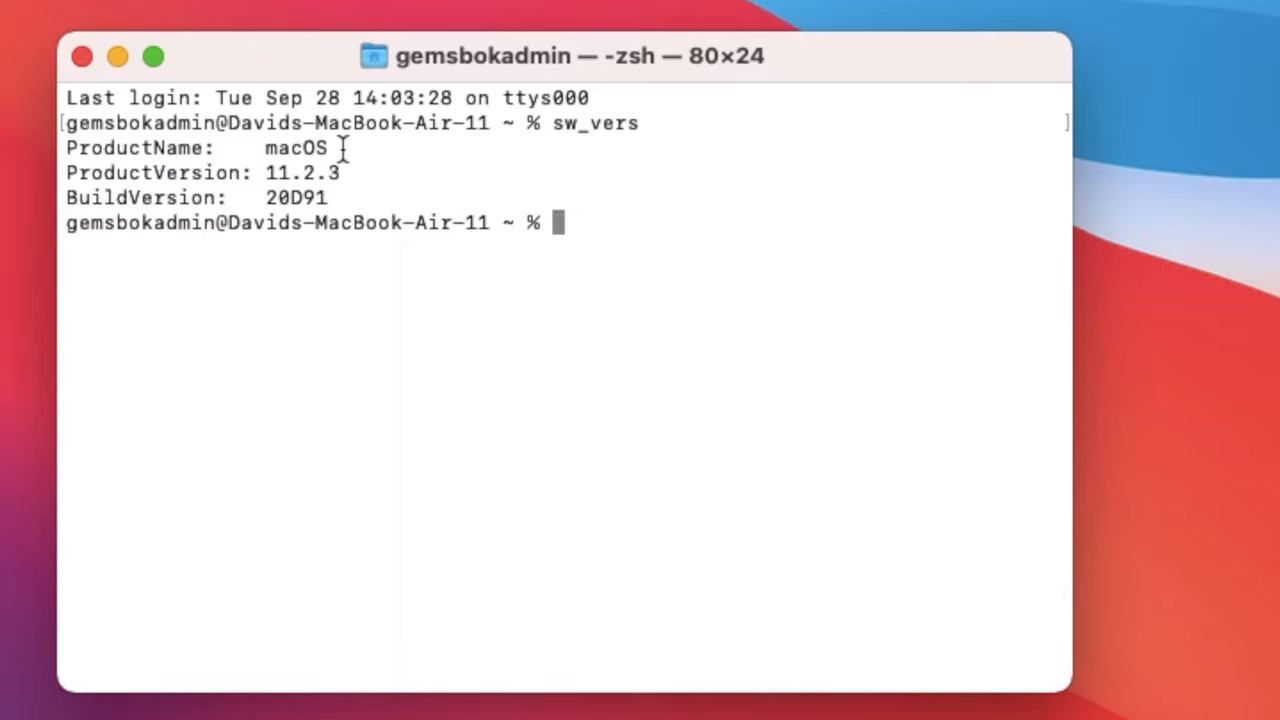
pyautogui.moveTo(340, 180)
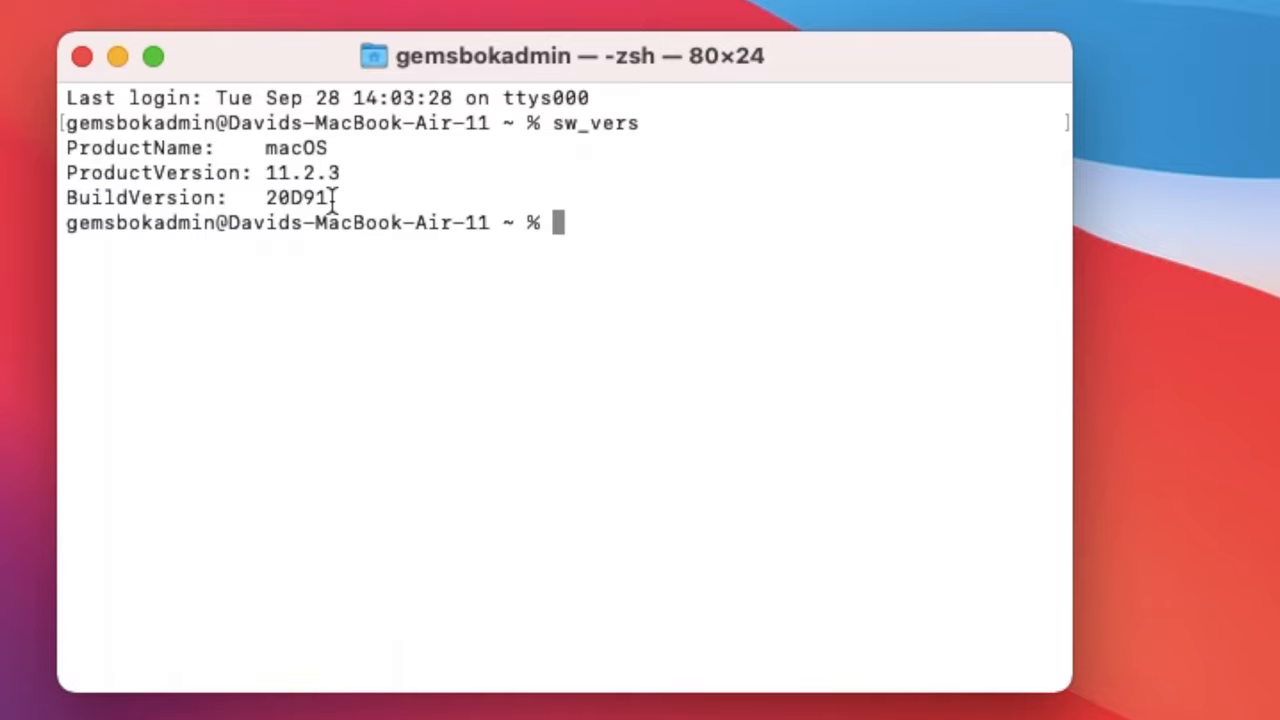
pyautogui.moveTo(558, 327)
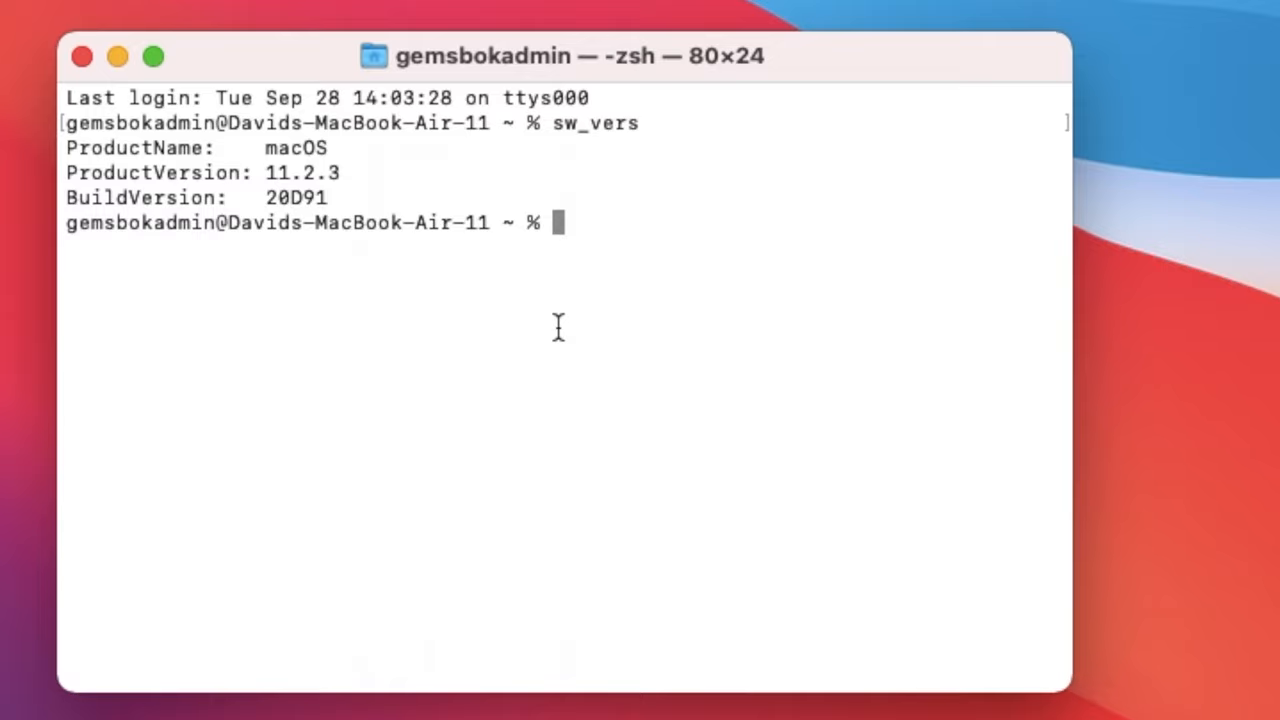
# Clear the window and run system_profiler SPSoftwareDataType, showing macOS 11.2.3 and Darwin 20.3.0.
pyautogui.write('cle')
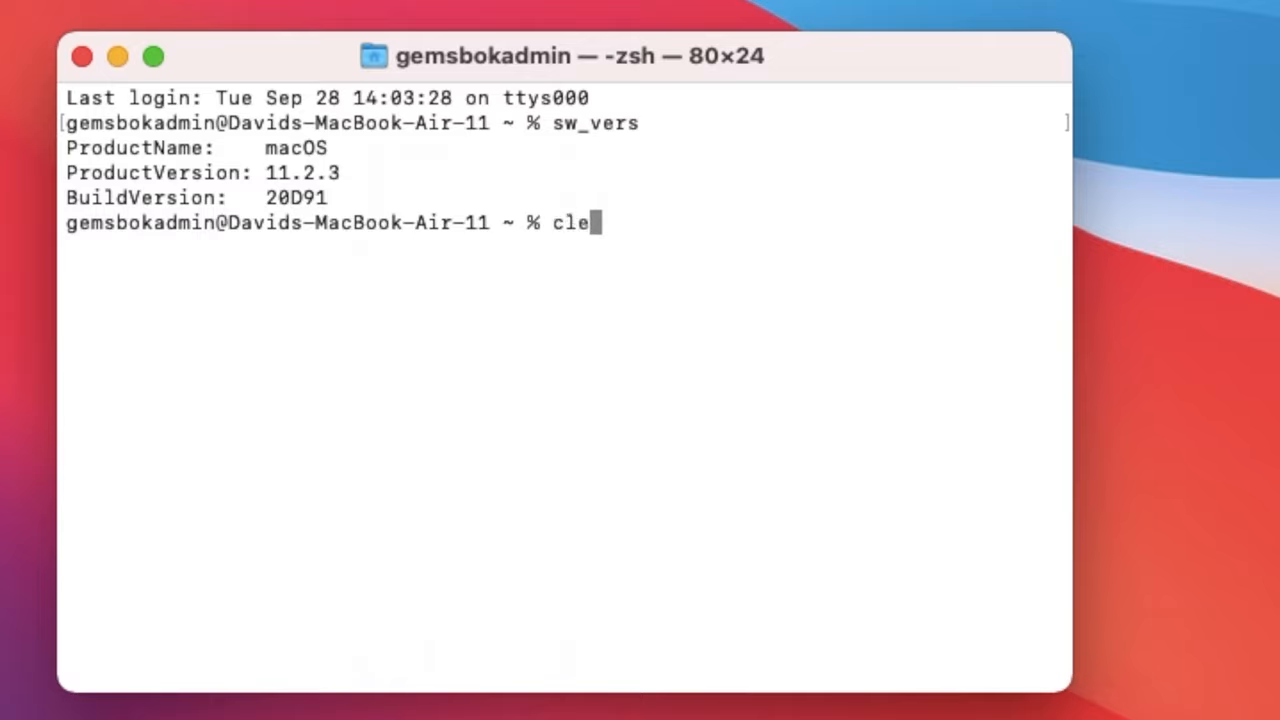
pyautogui.press('Return')
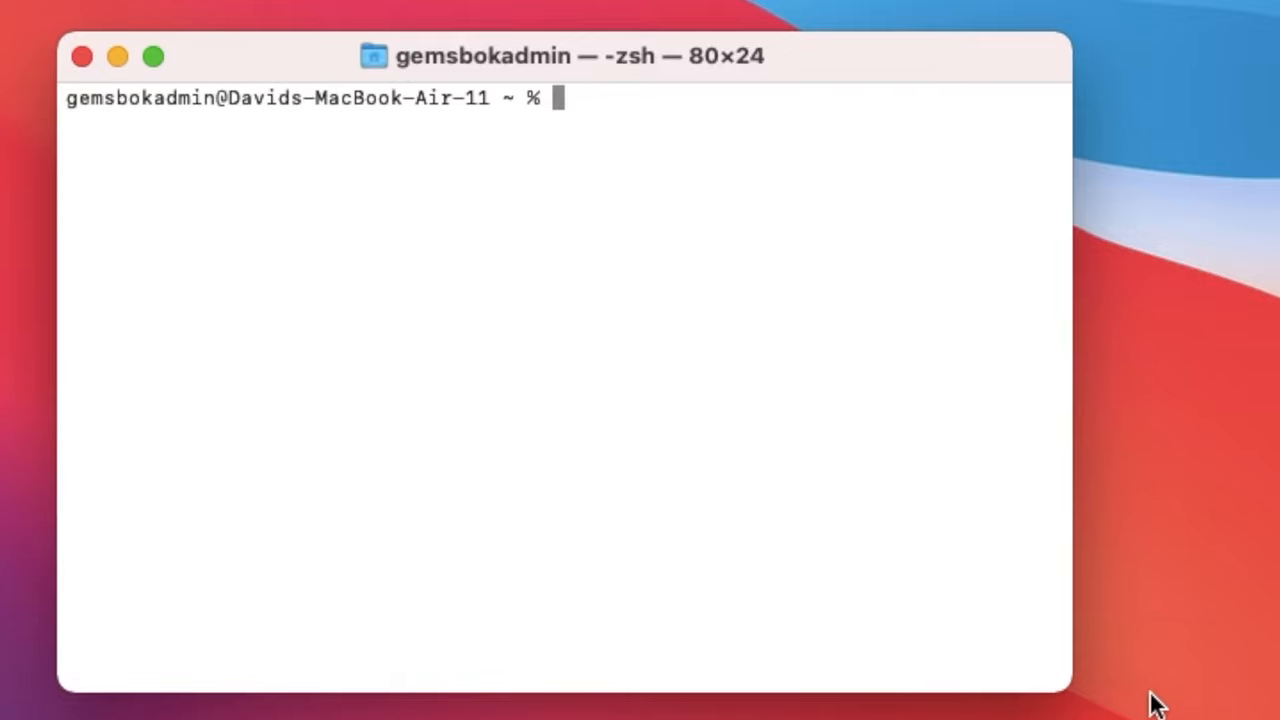
pyautogui.write('system')
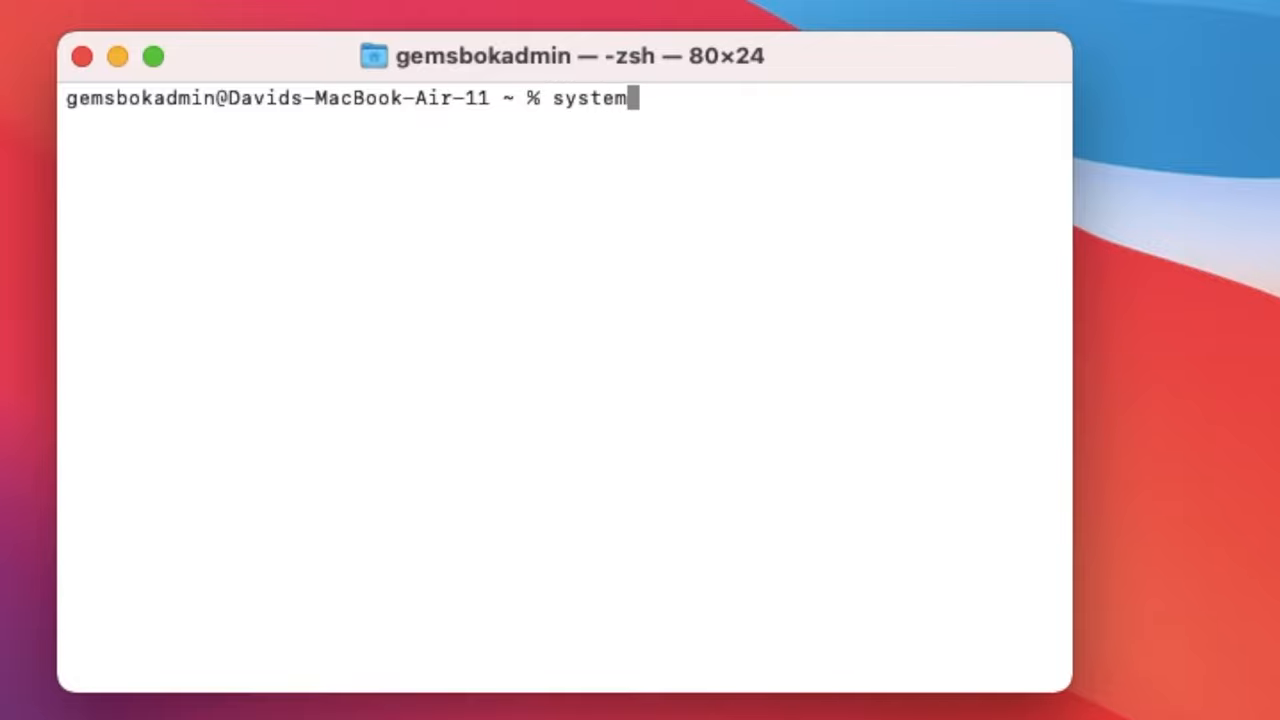
pyautogui.write('_p')
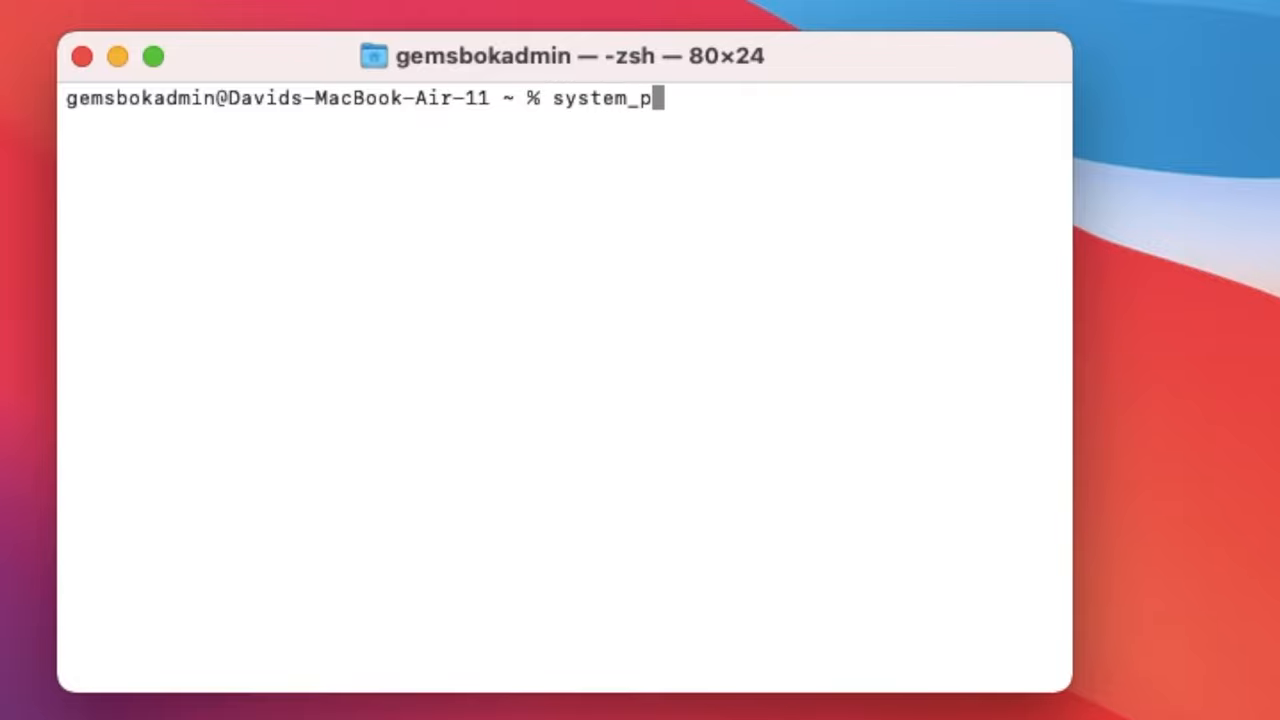
pyautogui.write('rofiler')
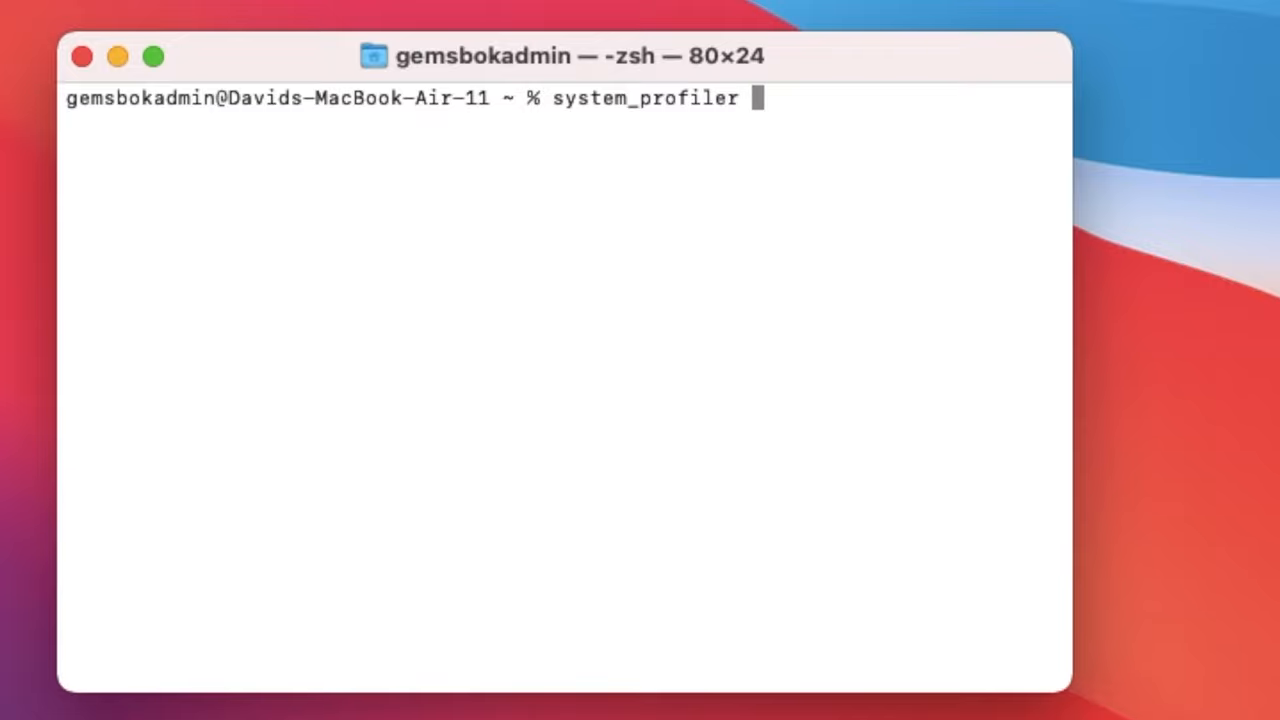
pyautogui.write('SP')
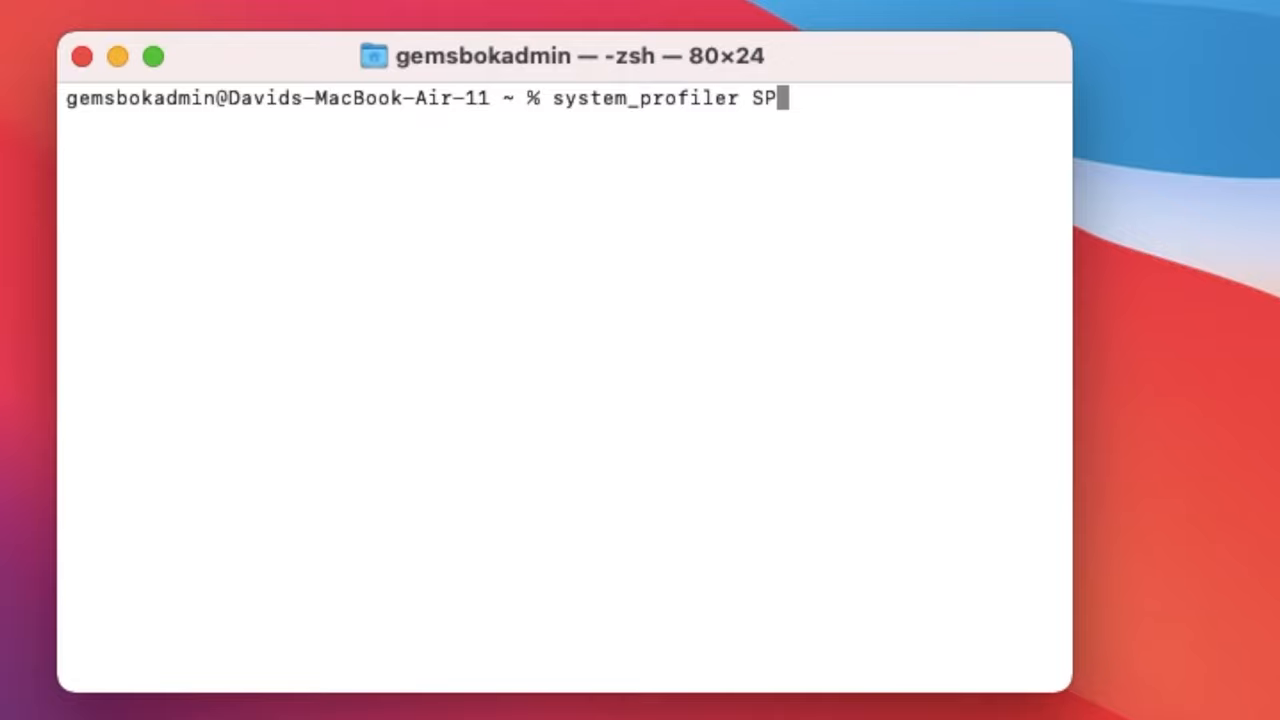
pyautogui.write('So')
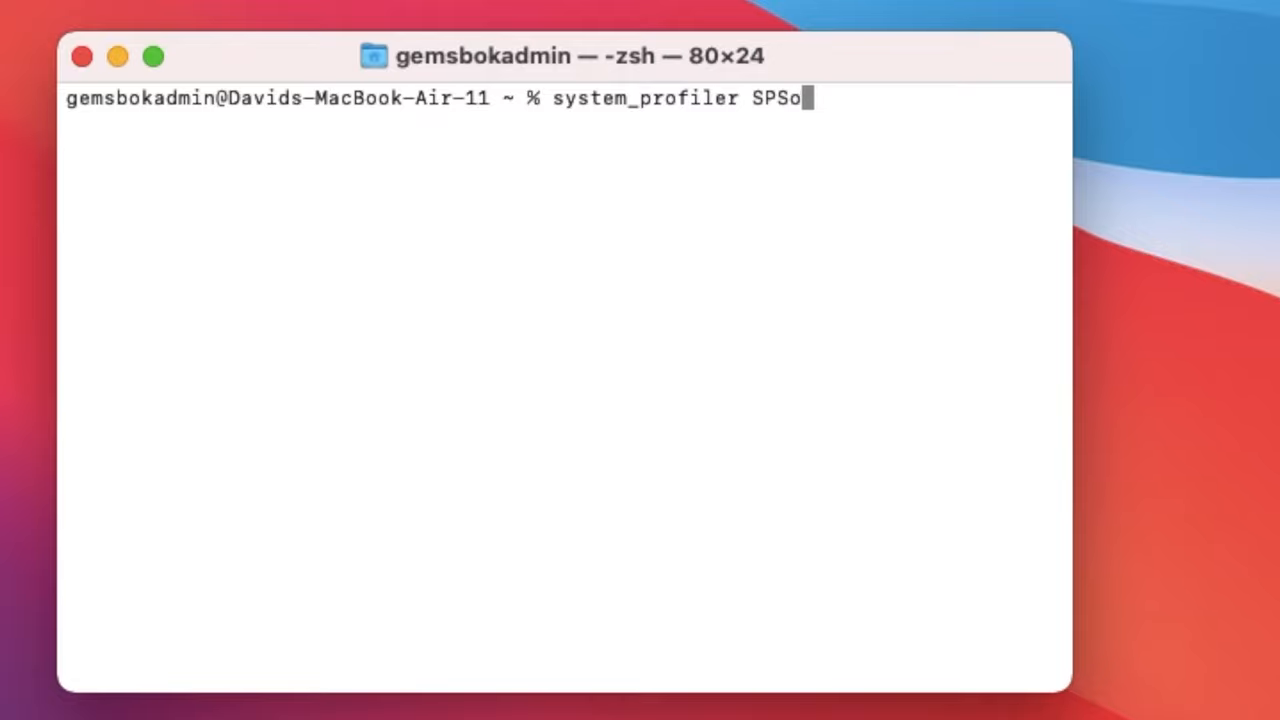
pyautogui.write('ftware')
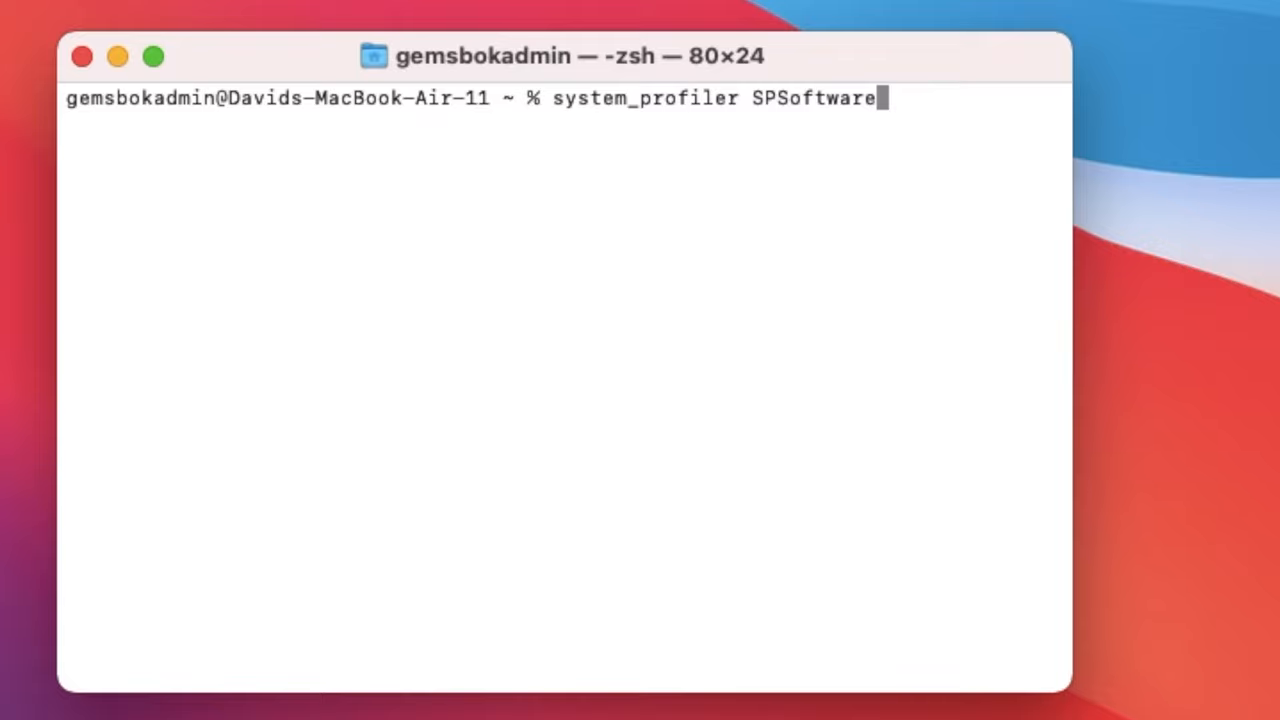
pyautogui.write('Data')
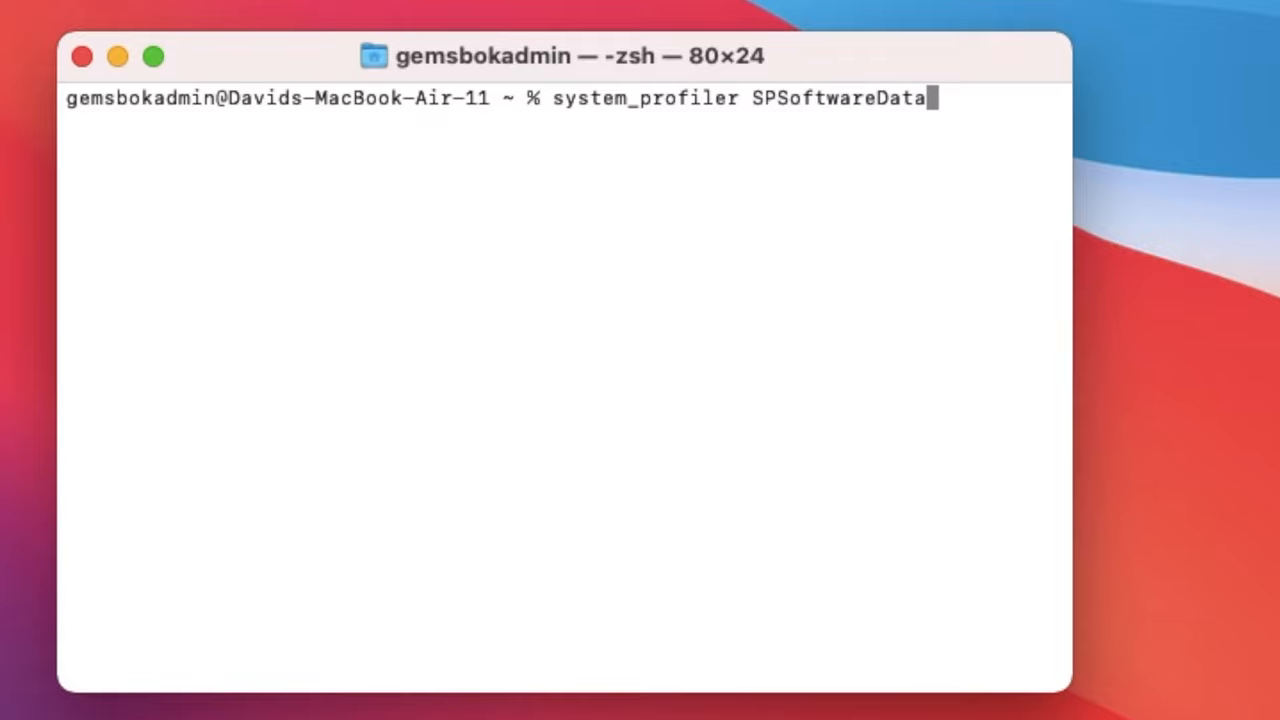
pyautogui.write('Type')
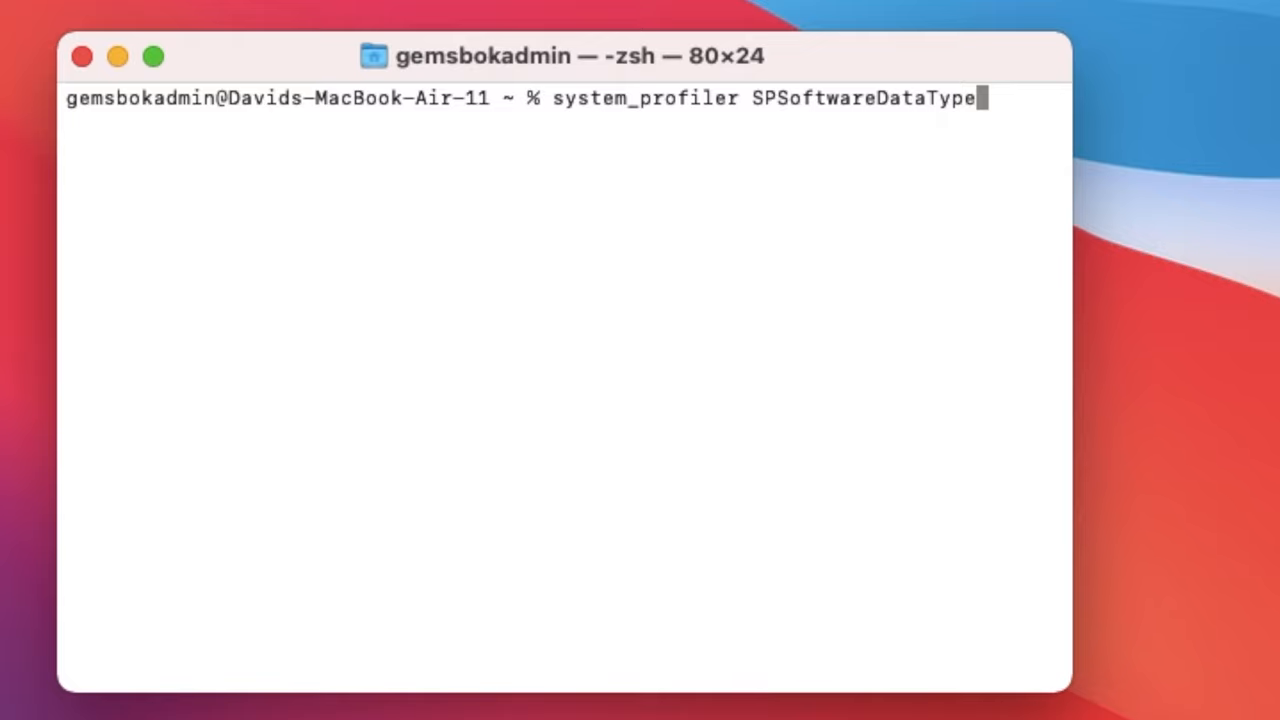
pyautogui.press('Return')
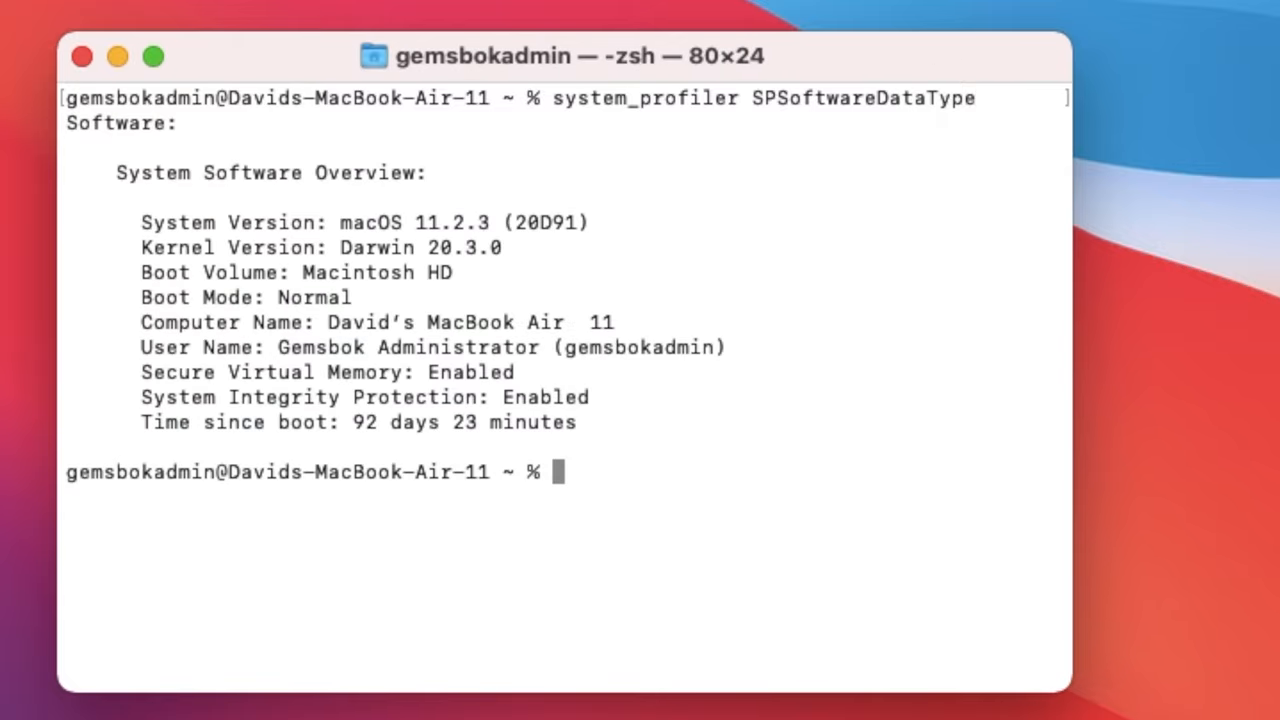
pyautogui.moveTo(508, 221)
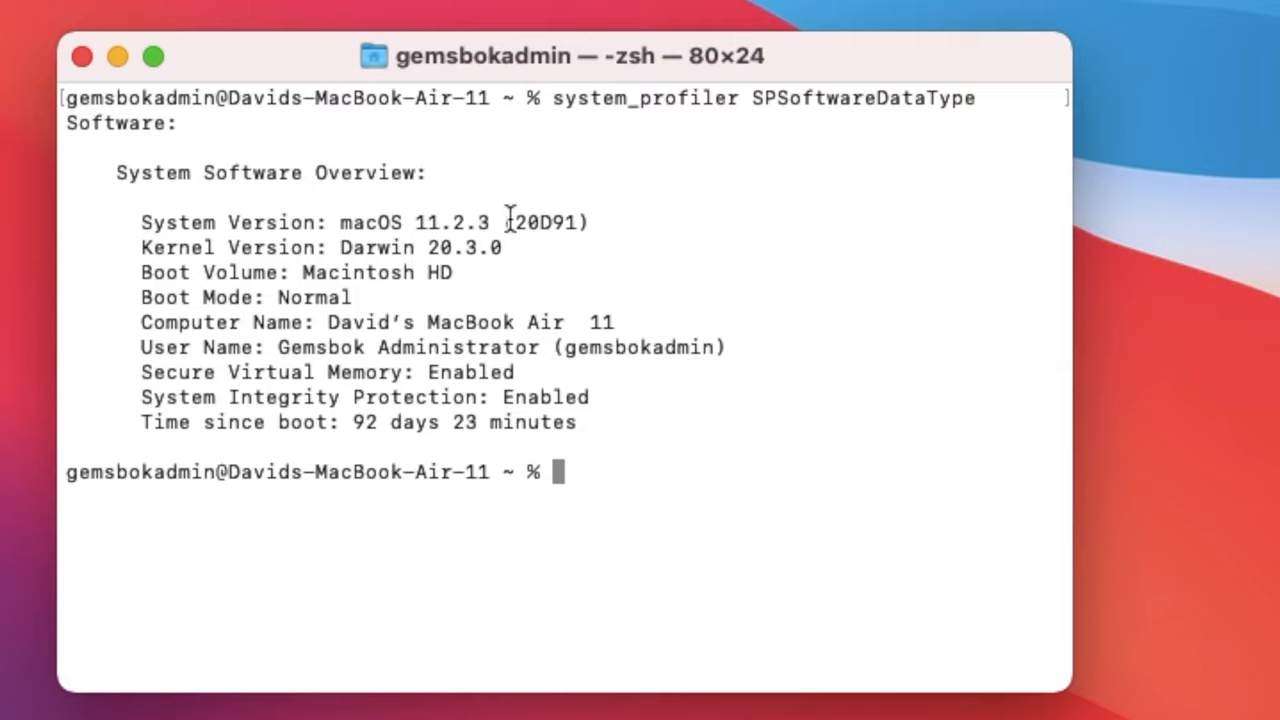
pyautogui.moveTo(521, 250)
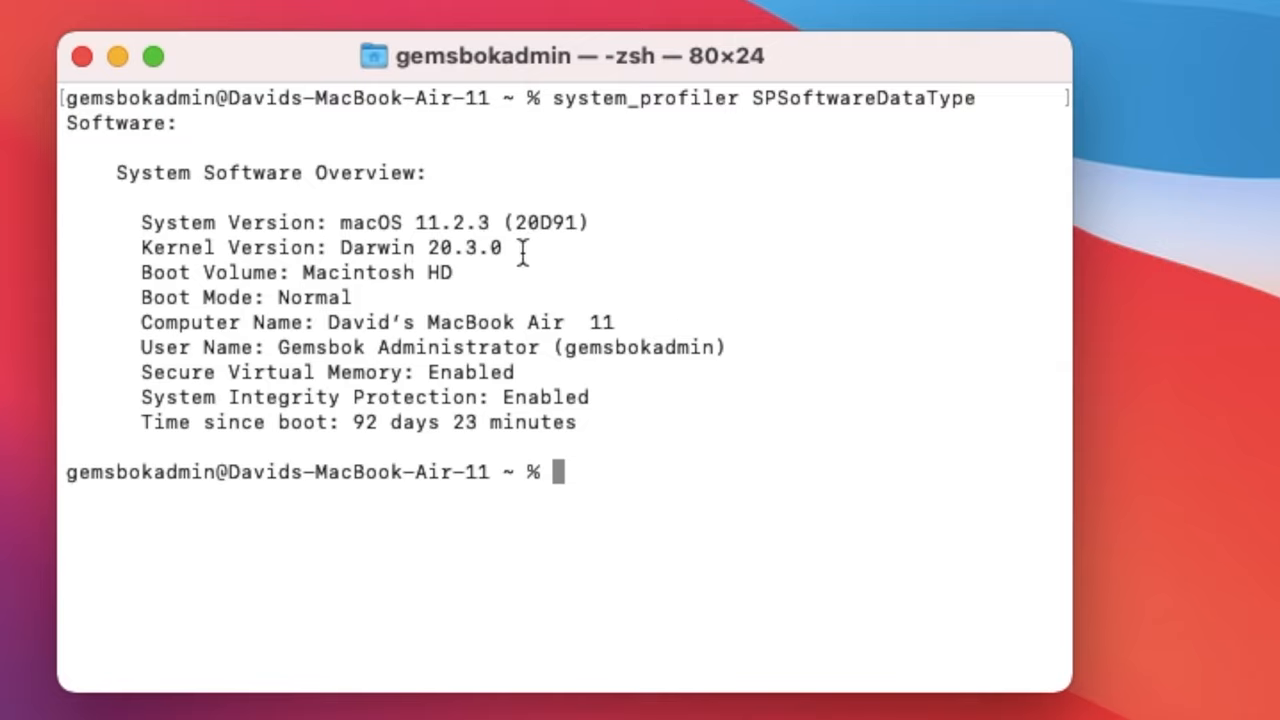
pyautogui.moveTo(388, 318)
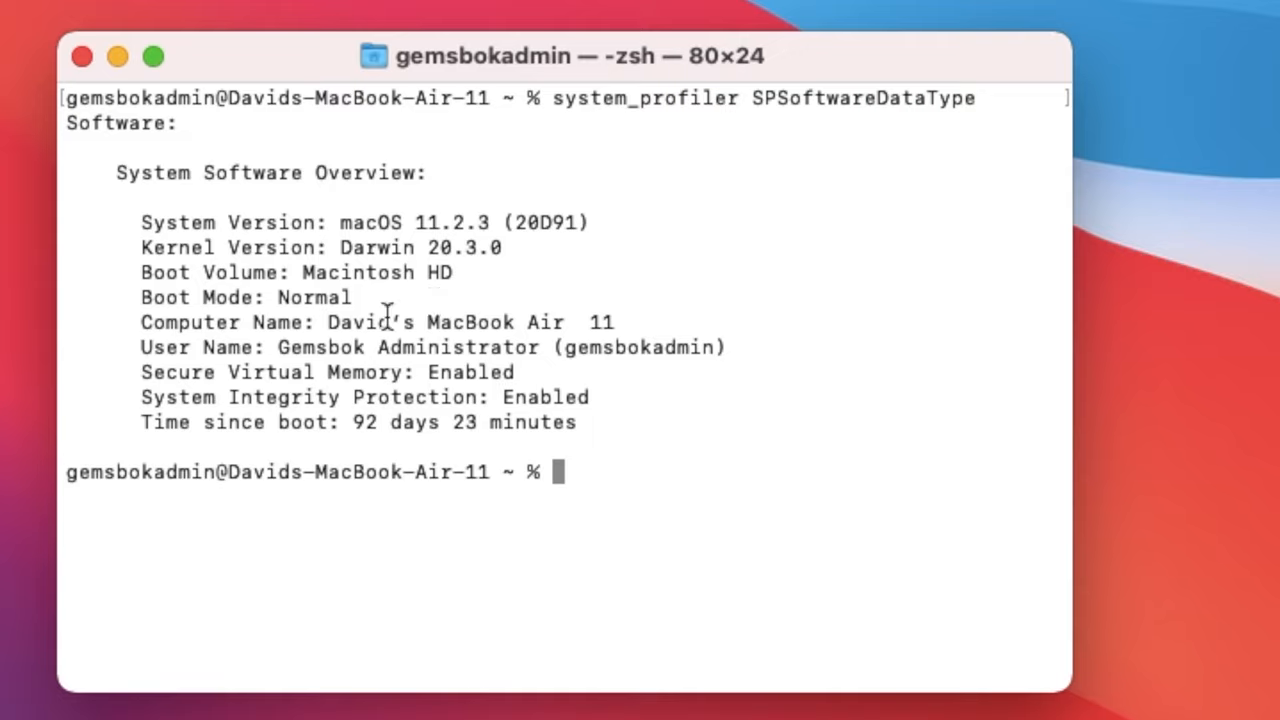
pyautogui.moveTo(580, 327)
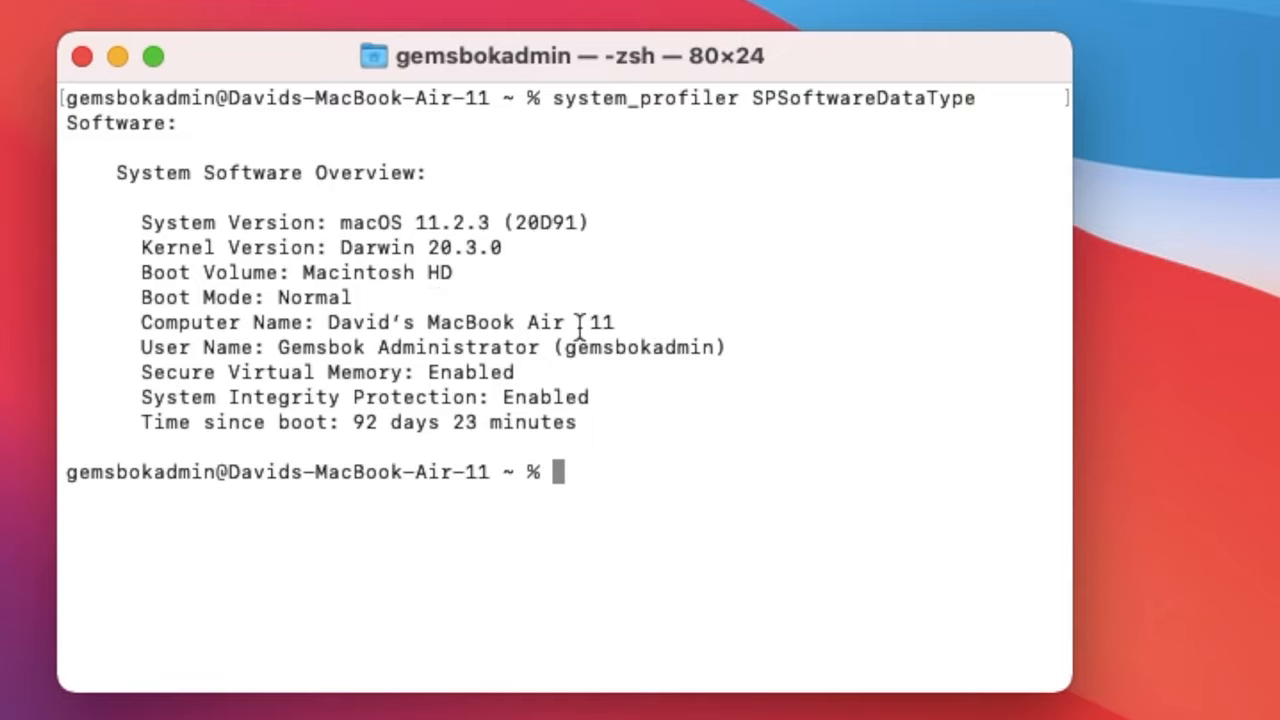
pyautogui.moveTo(563, 372)
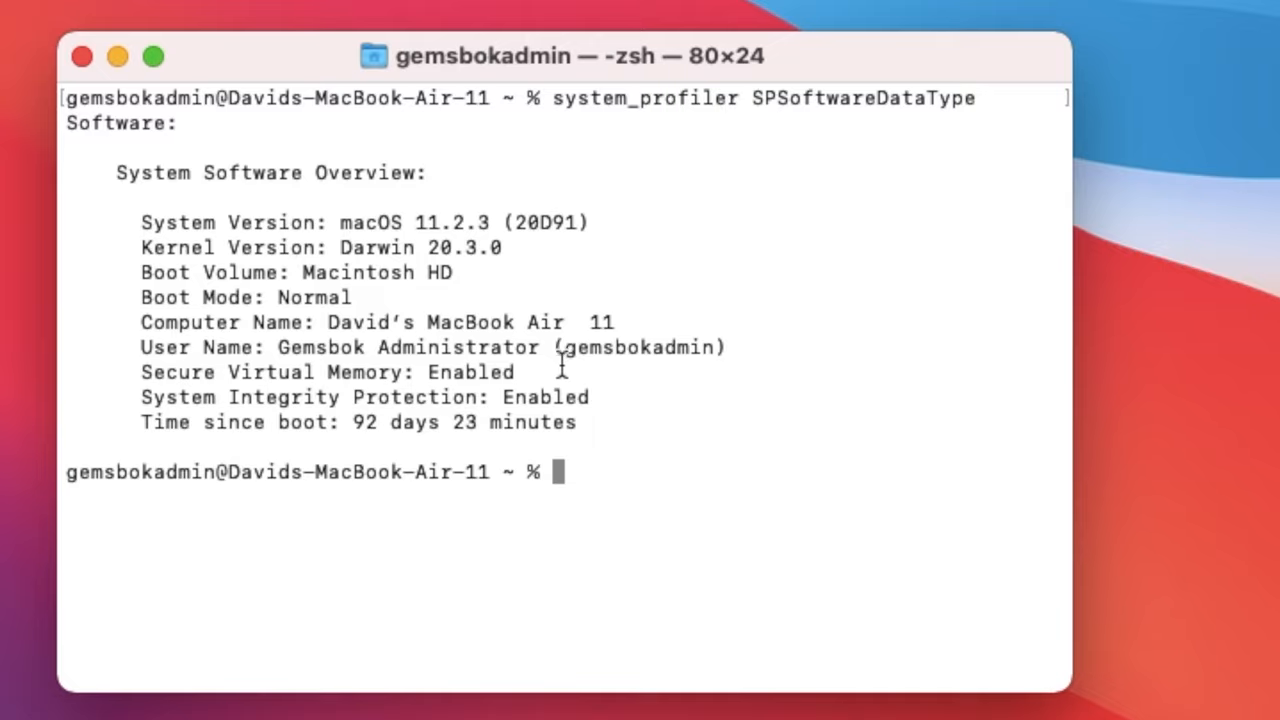
pyautogui.moveTo(558, 385)
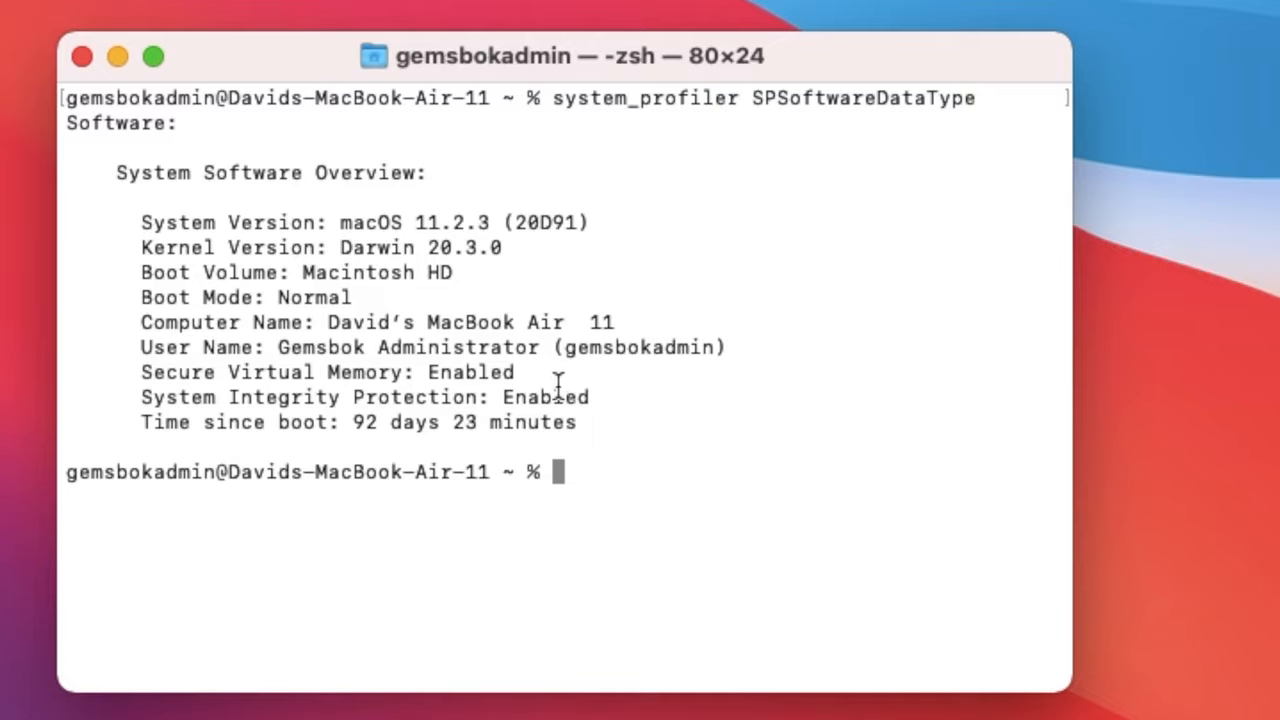
pyautogui.moveTo(617, 403)
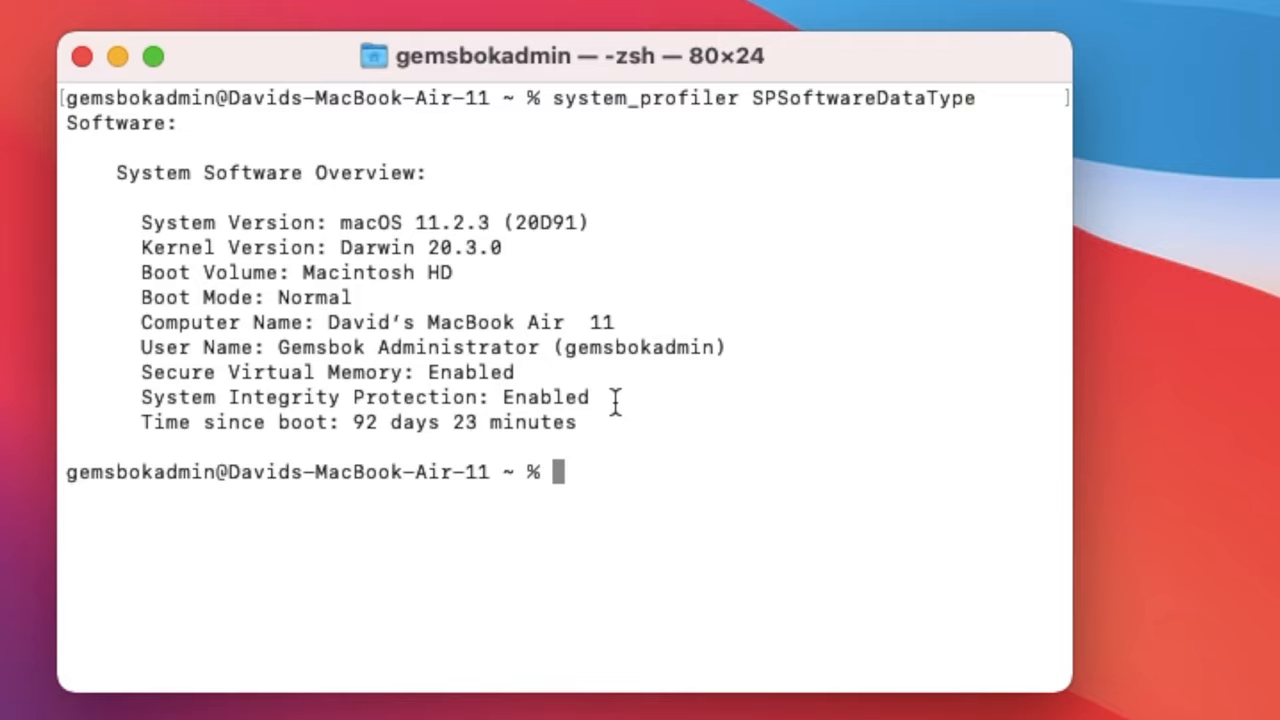
pyautogui.moveTo(370, 430)
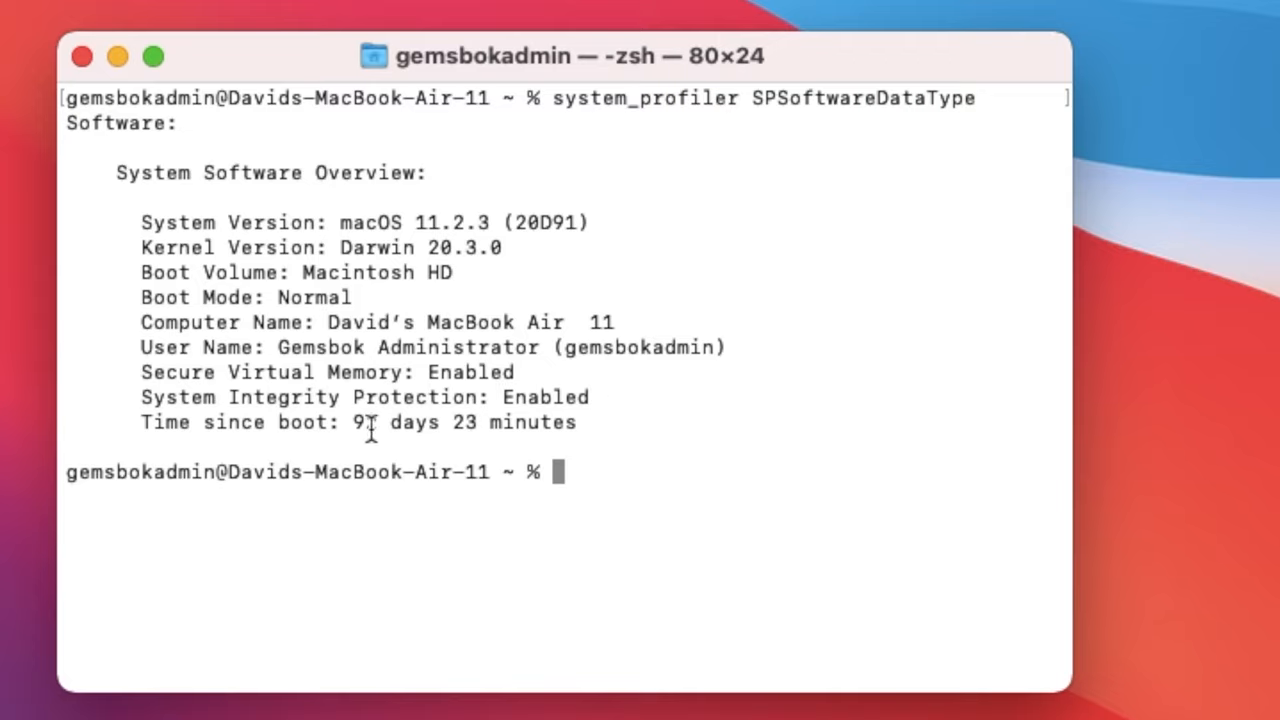
pyautogui.moveTo(597, 430)
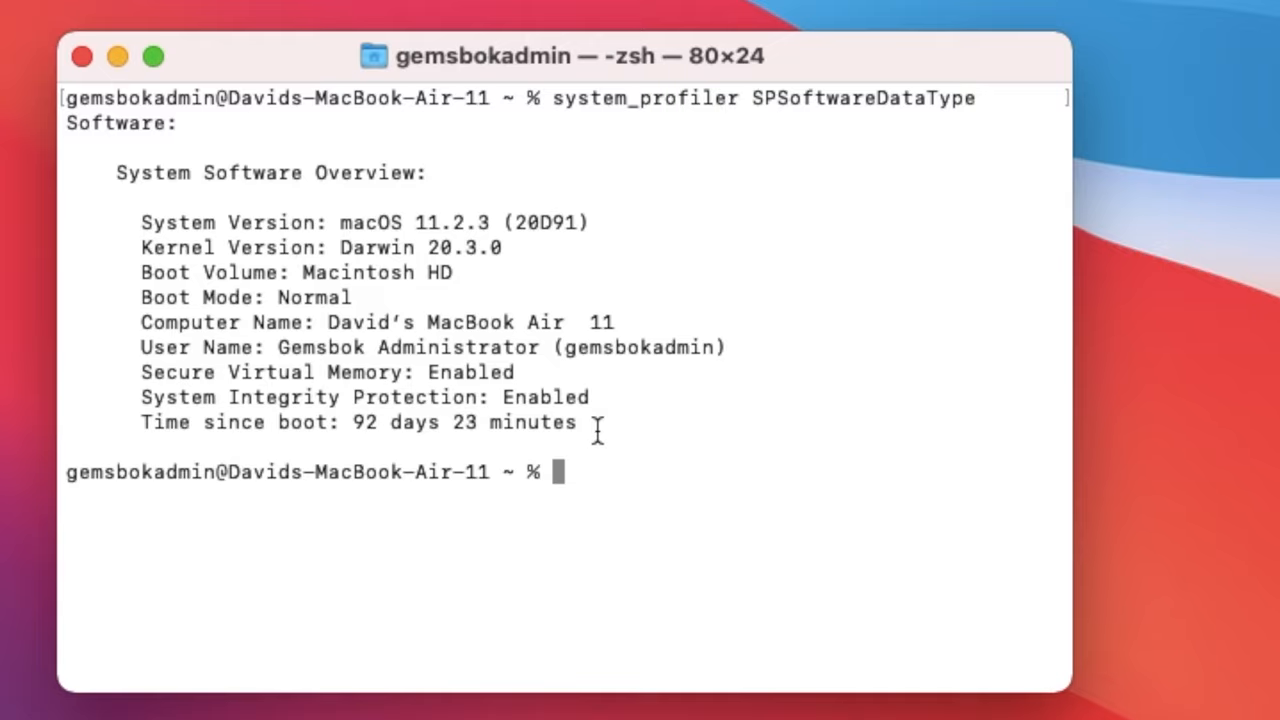
pyautogui.write('c')
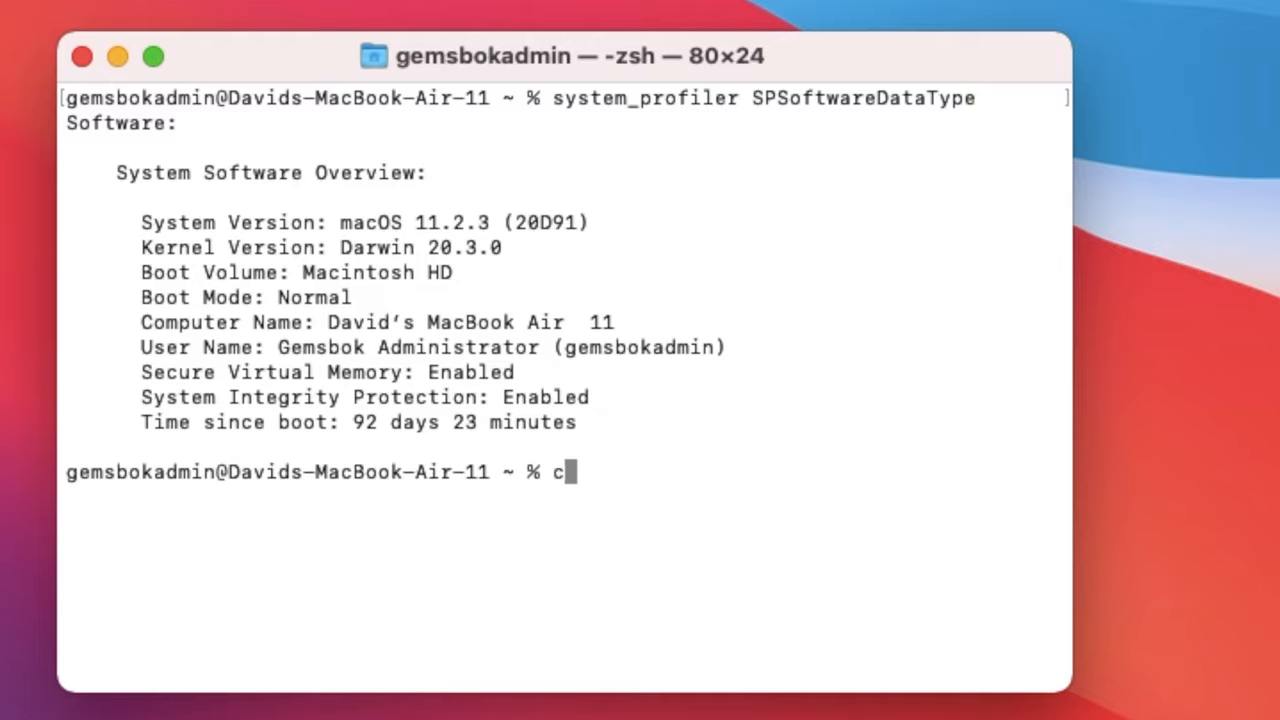
# Finish the clear command to empty the Terminal window.
pyautogui.press('Return')
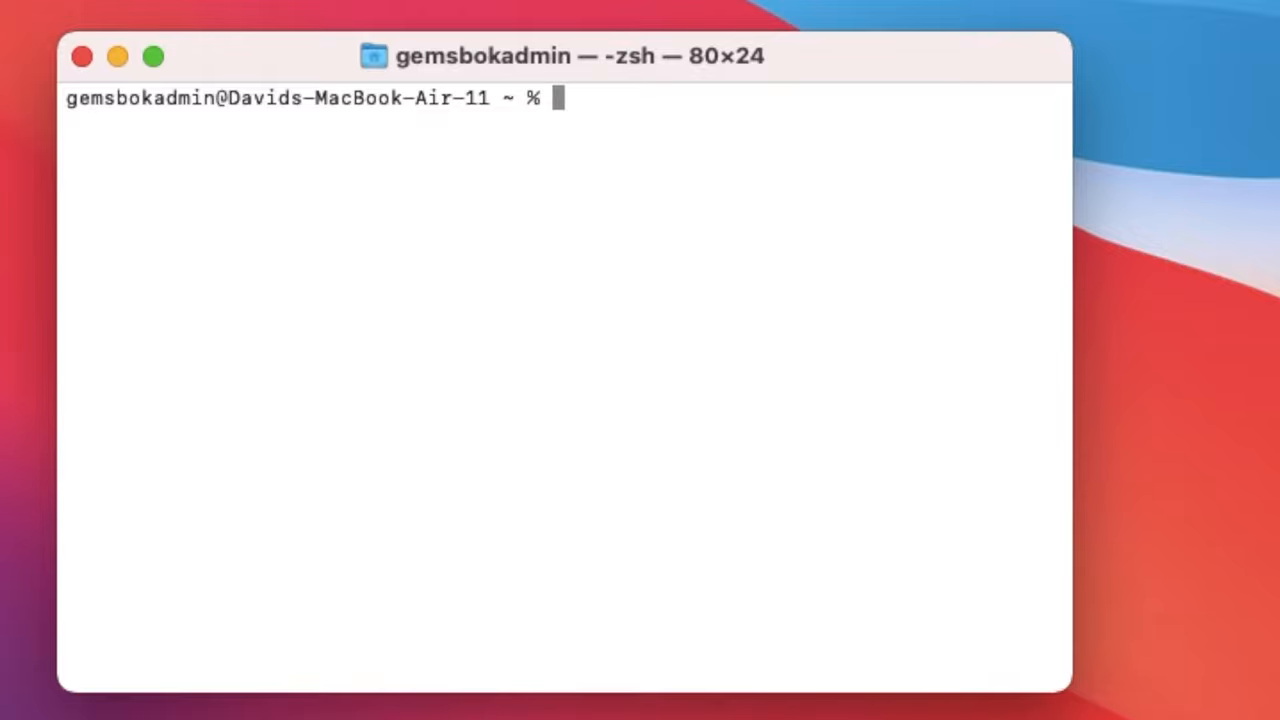
# Run defaults read loginwindow SystemVersionStampAsString and select the printed 11.2.3.
pyautogui.write('def')
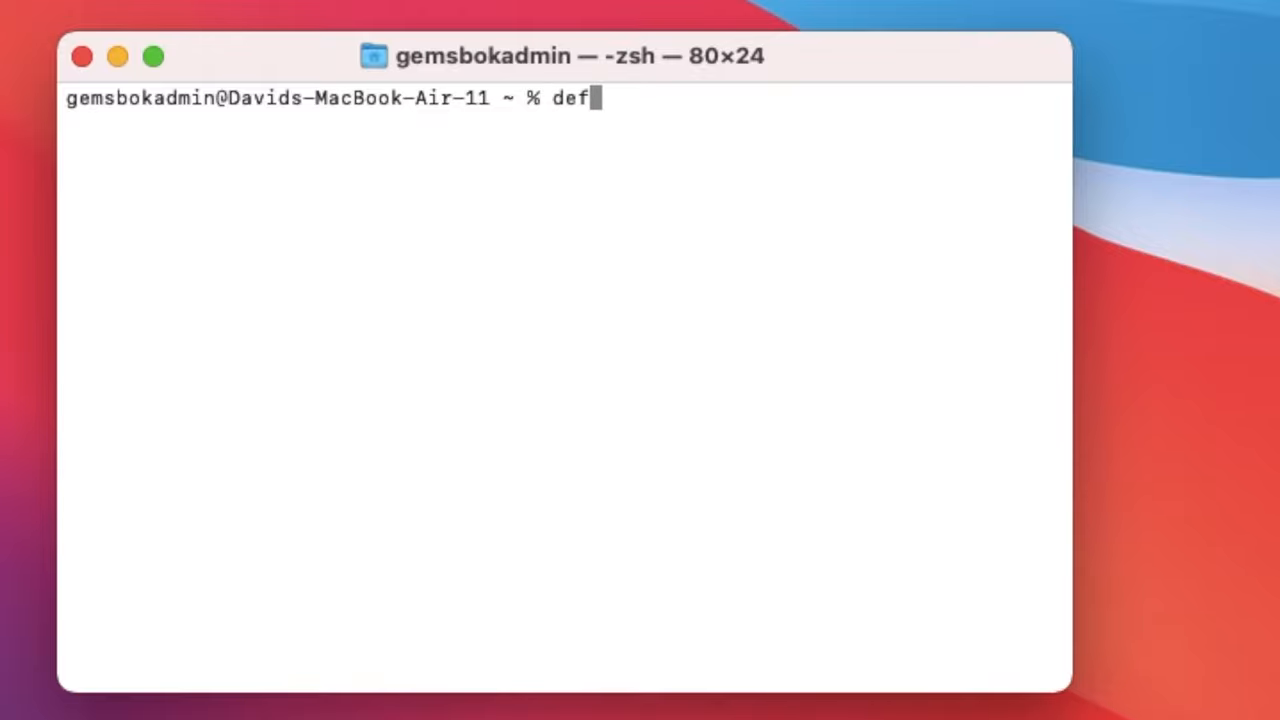
pyautogui.write('aul')
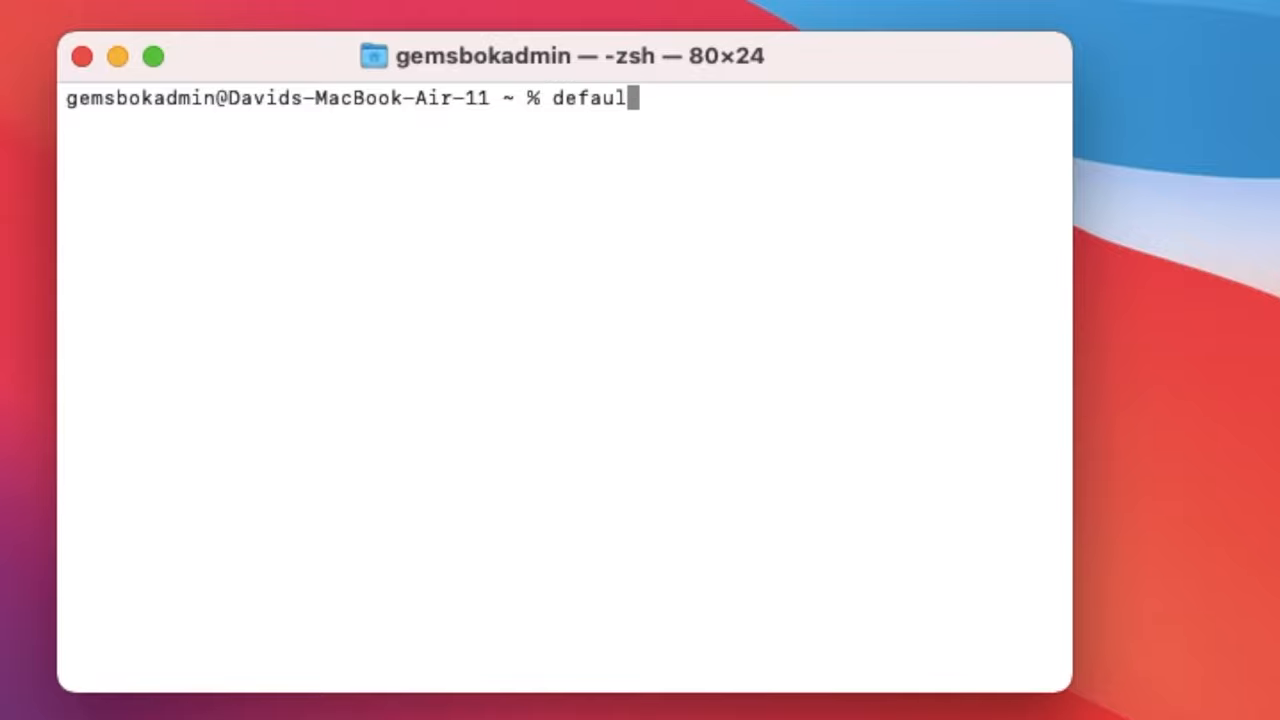
pyautogui.write('t')
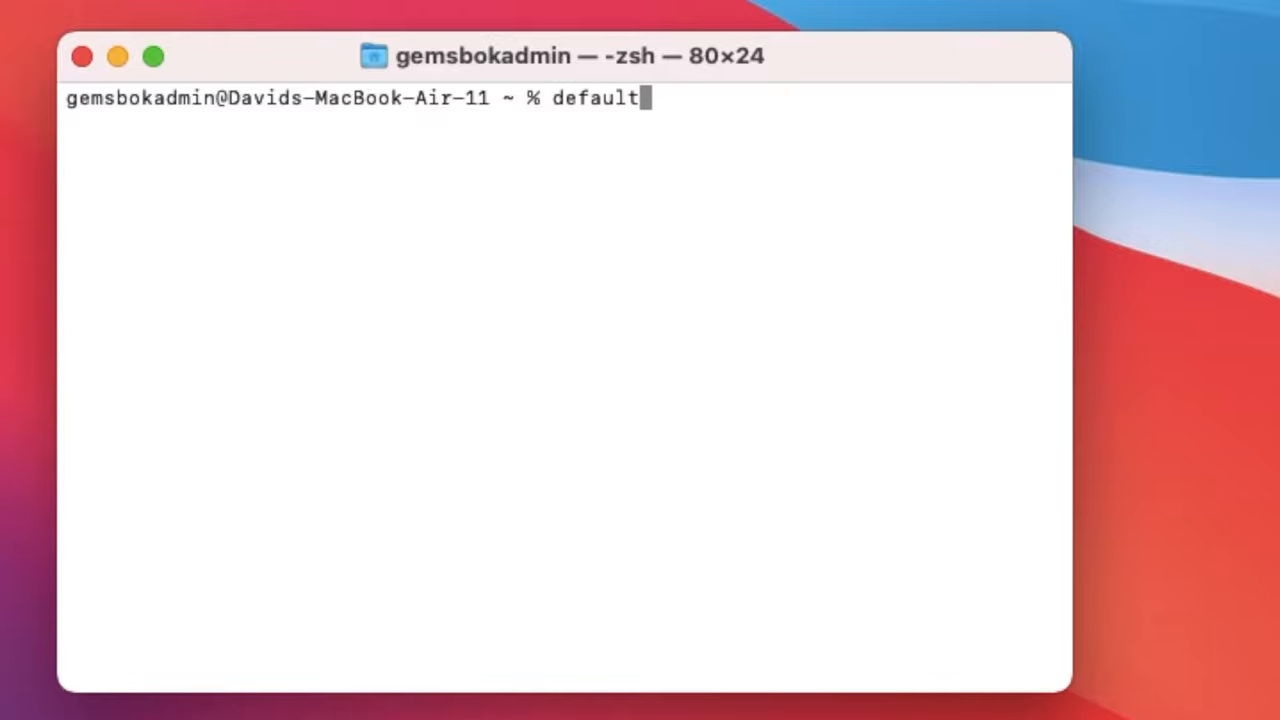
pyautogui.write('s')
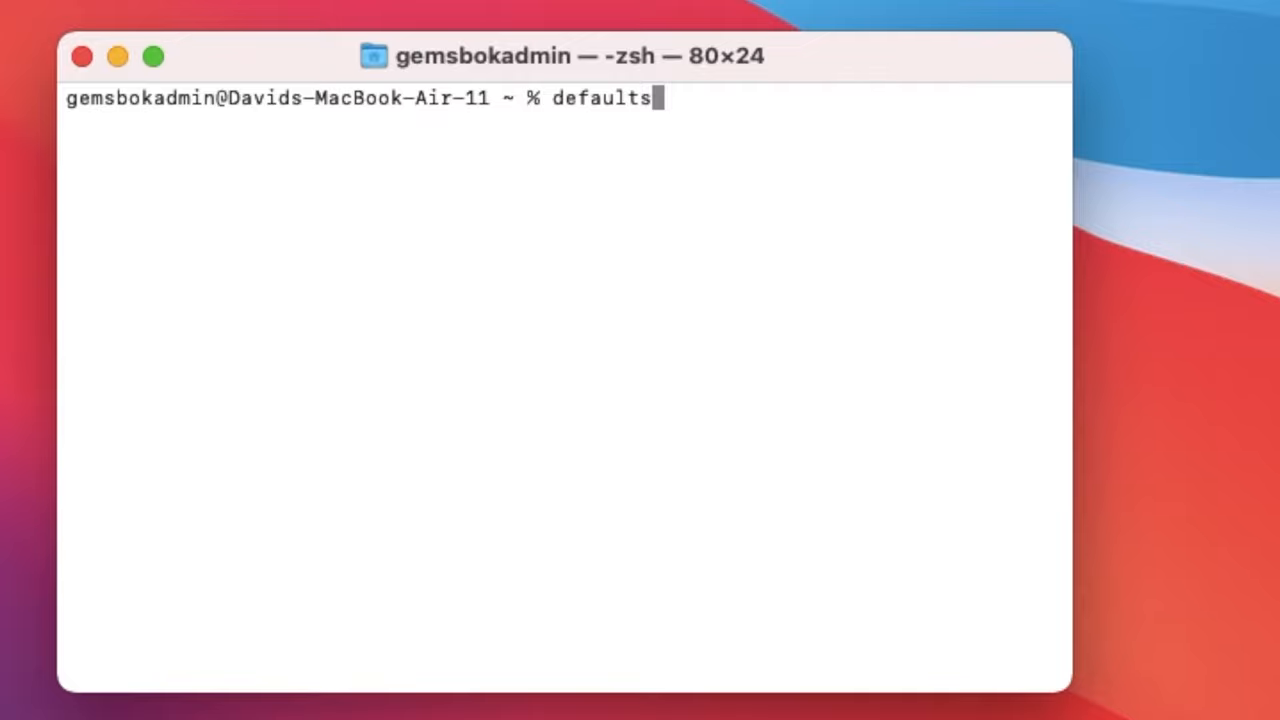
pyautogui.write('r')
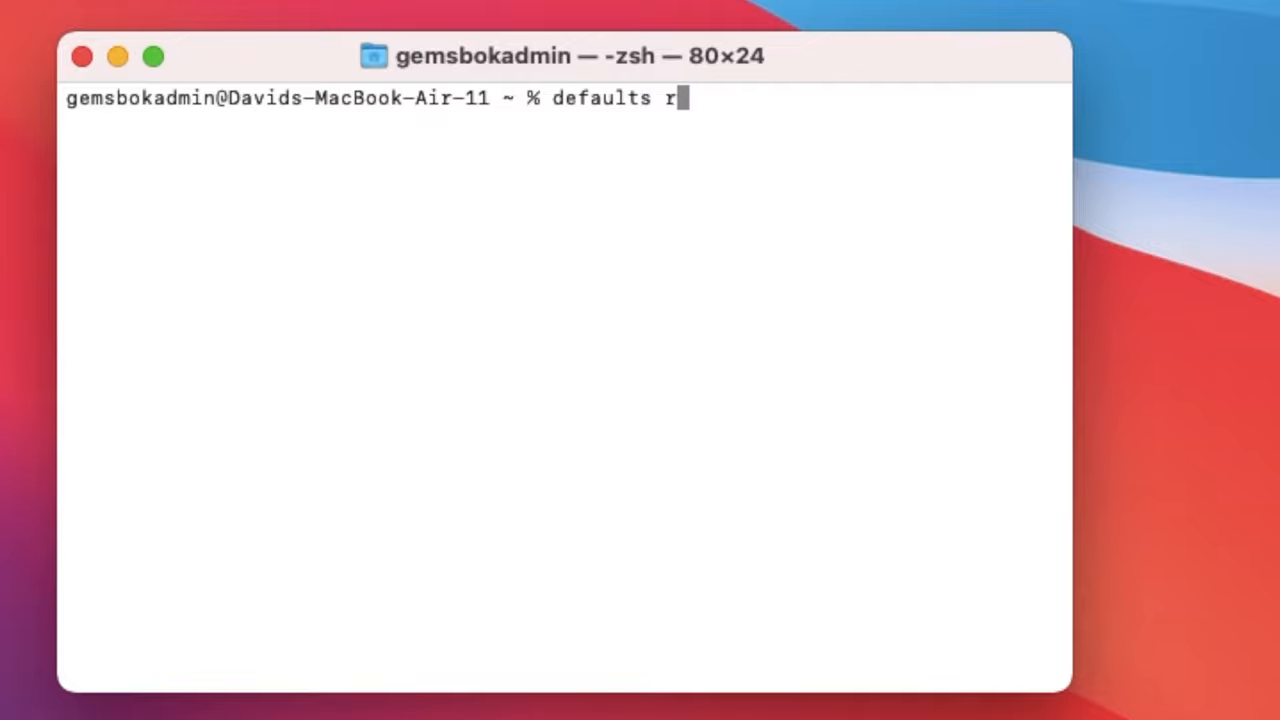
pyautogui.write('ead')
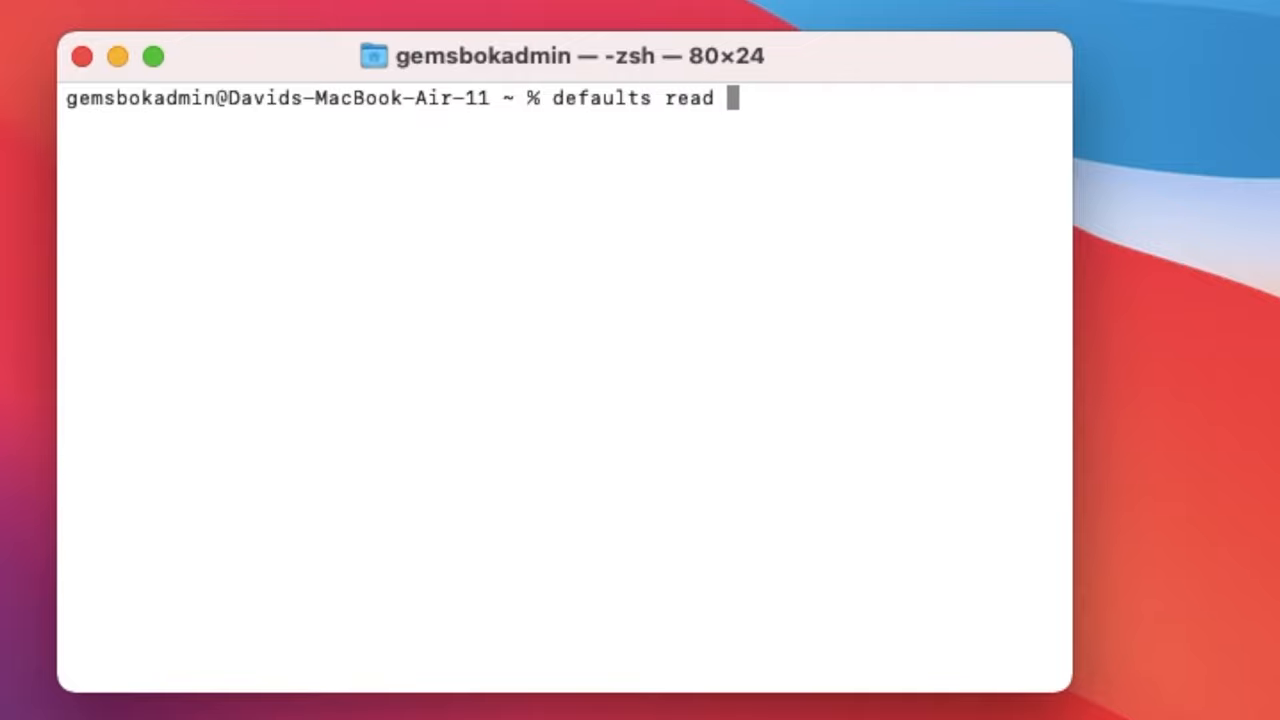
pyautogui.write('login')
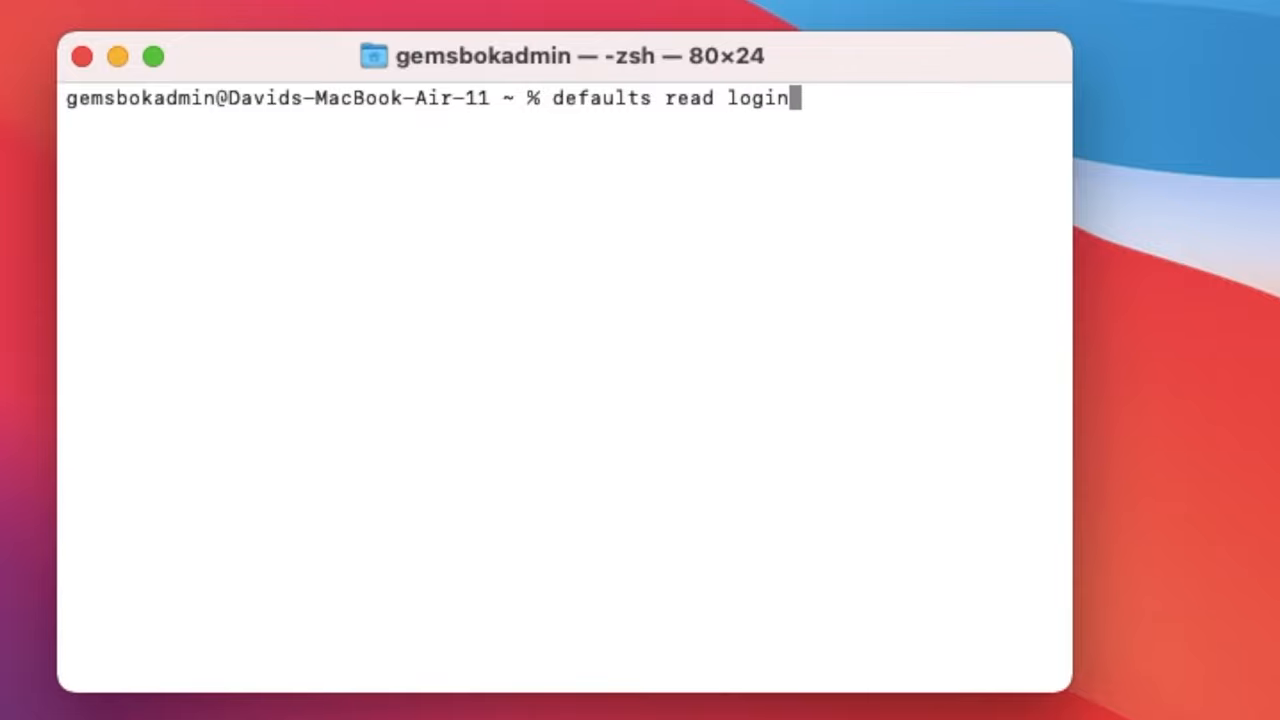
pyautogui.write('window')
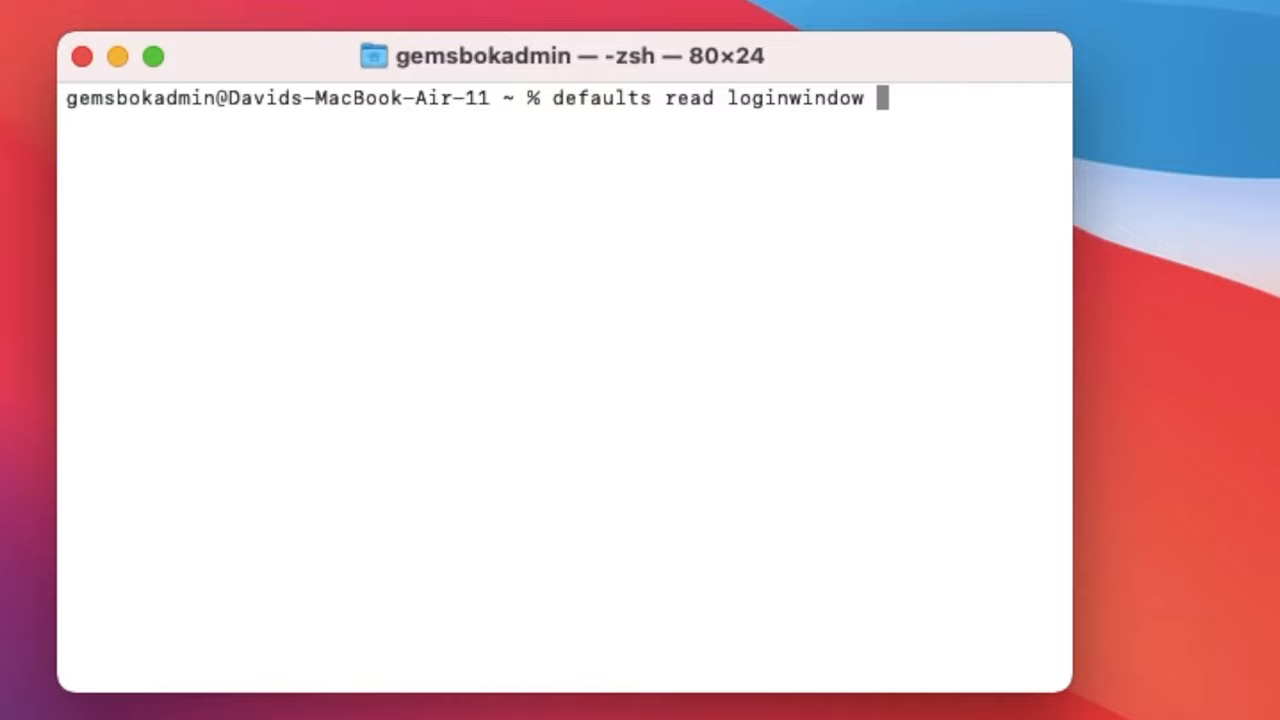
pyautogui.write('S')
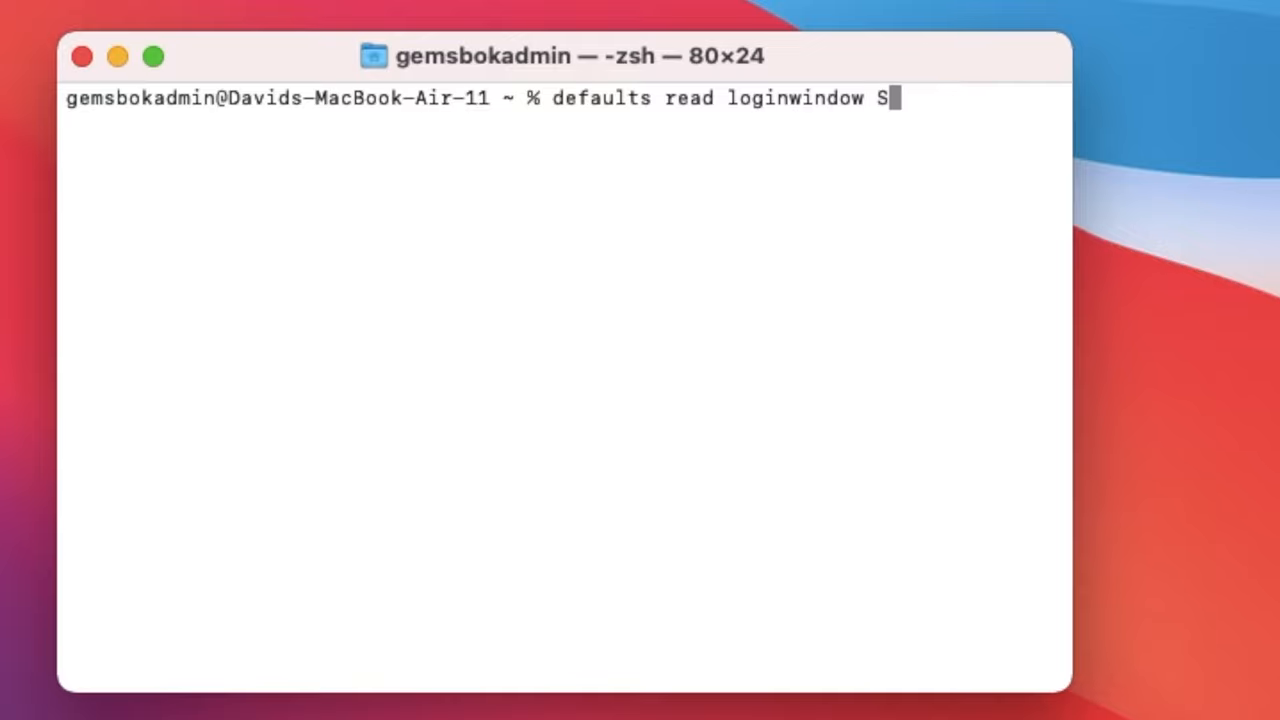
pyautogui.write('ystem')
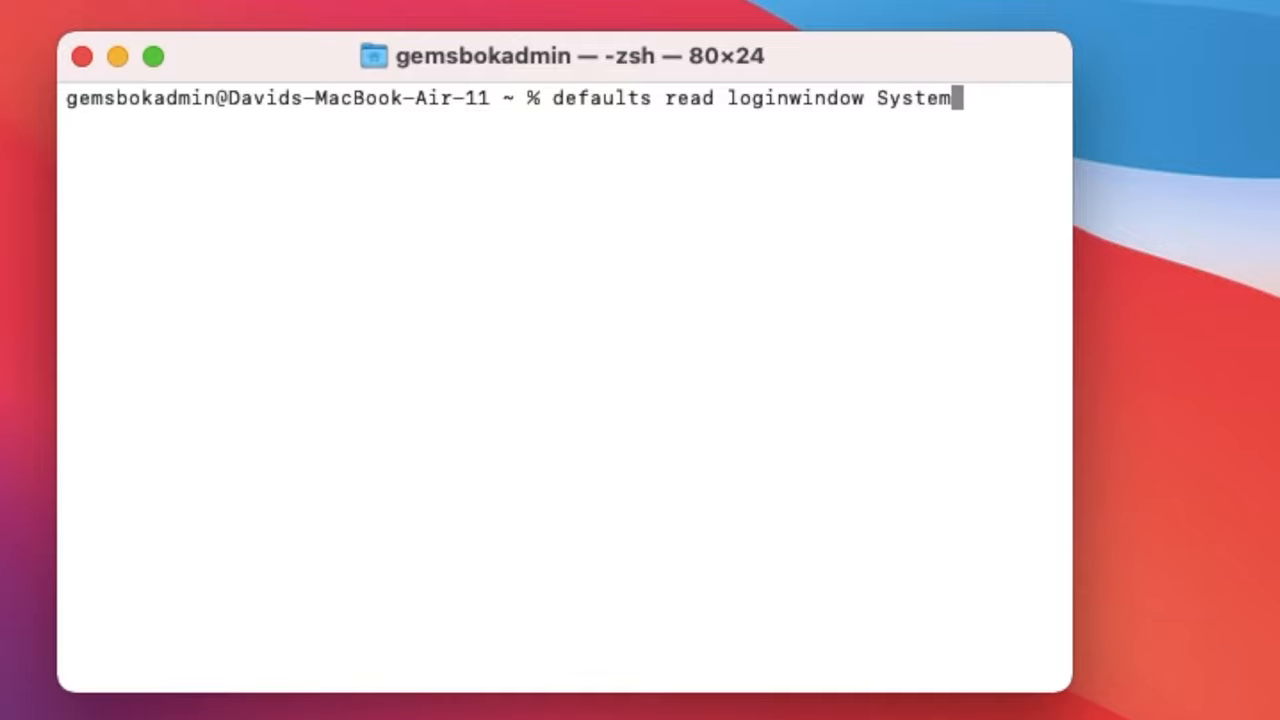
pyautogui.write('Versio')
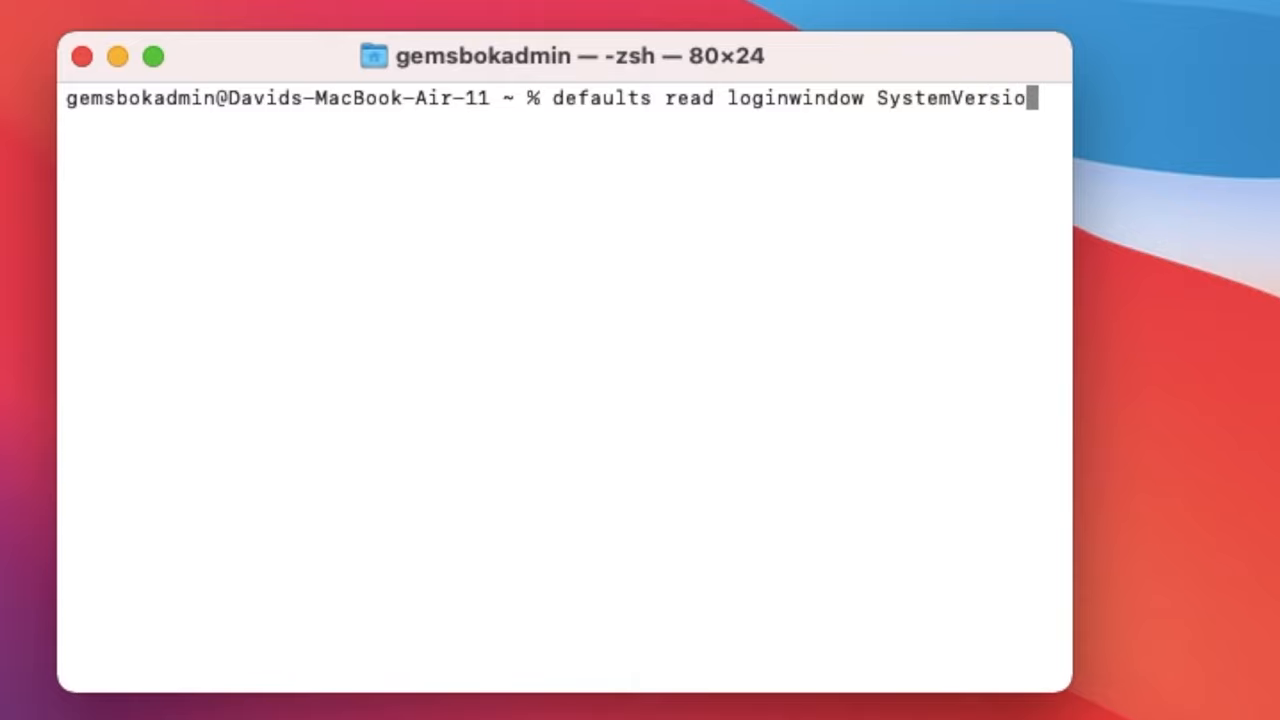
pyautogui.write('Sta')
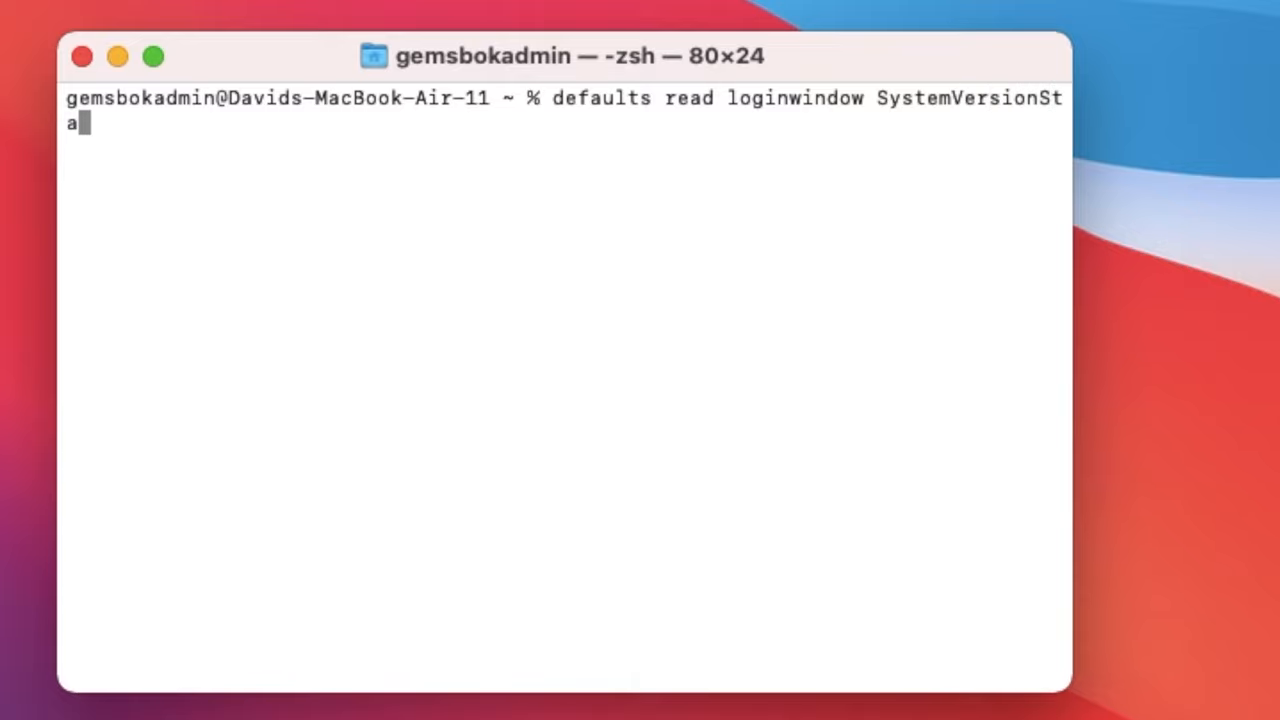
pyautogui.write('mpA')
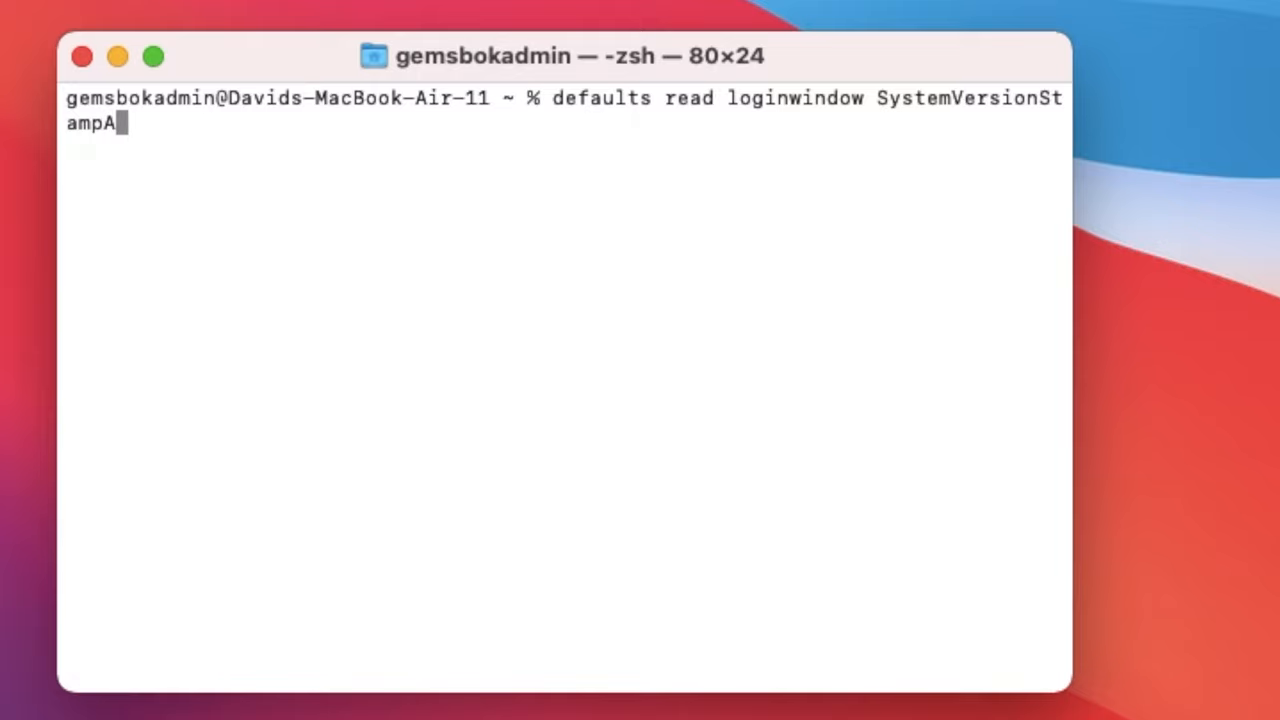
pyautogui.write('sStri')
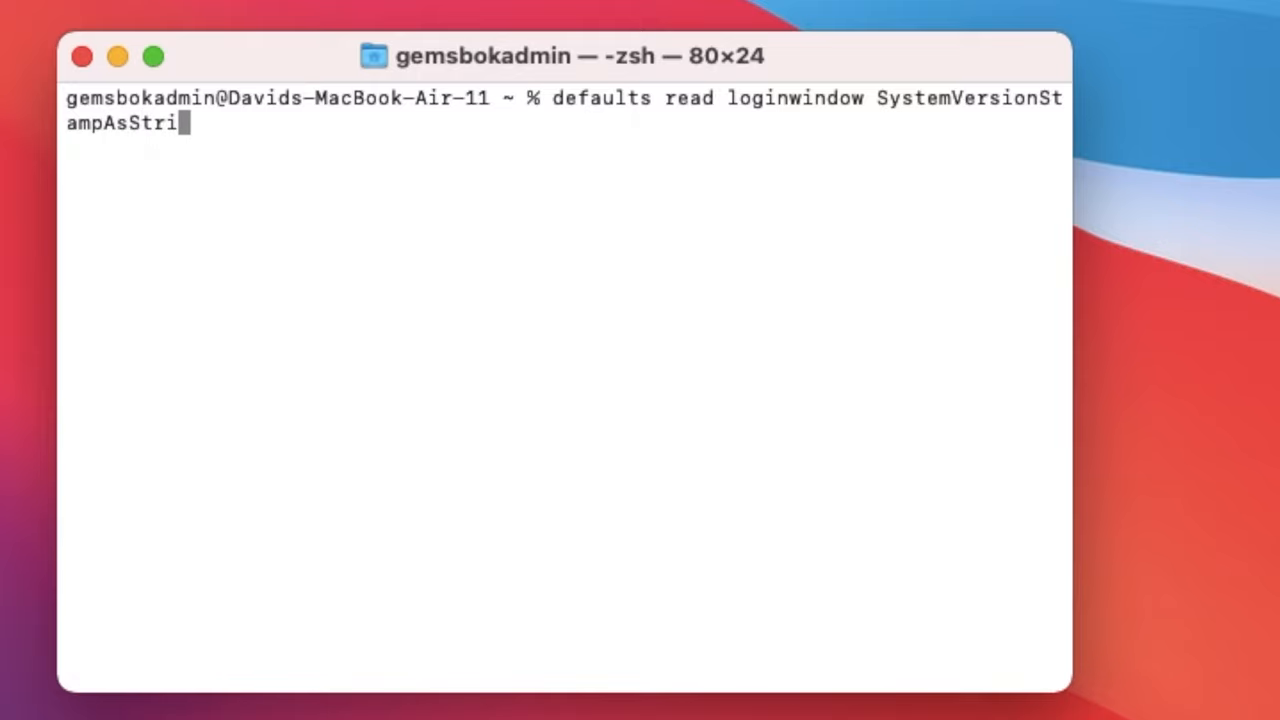
pyautogui.write('ng')
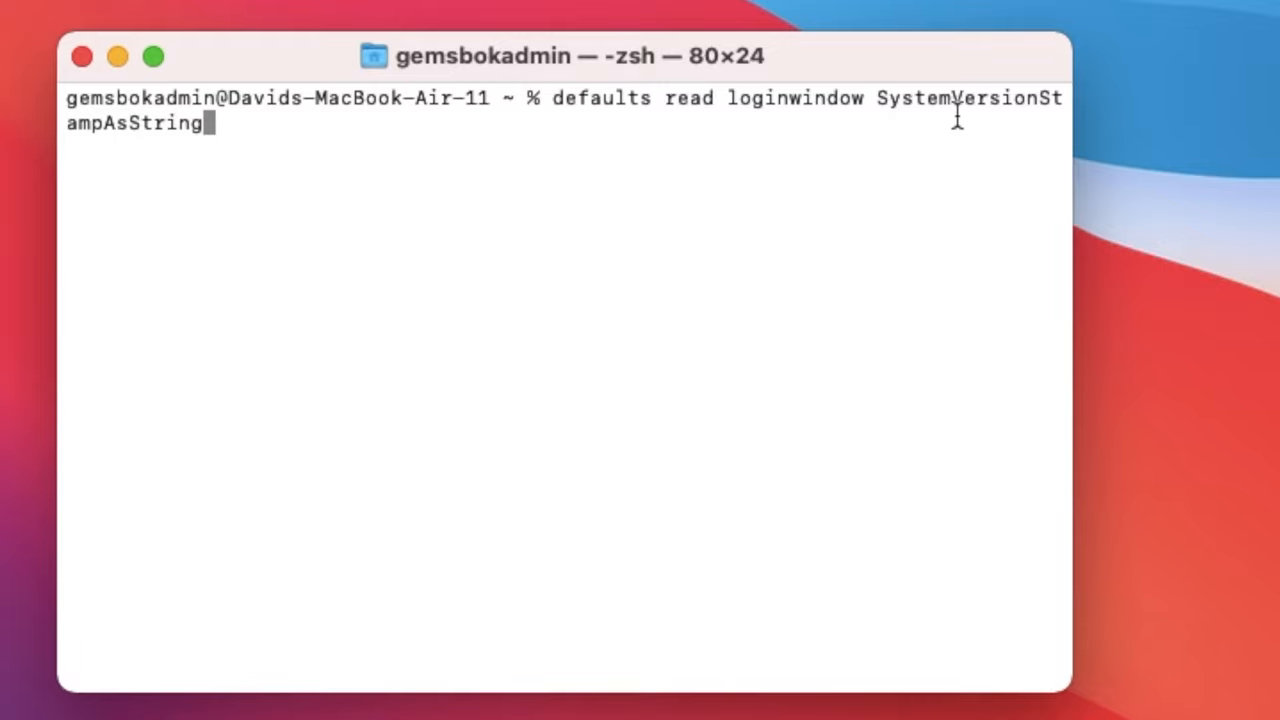
pyautogui.moveTo(534, 233)
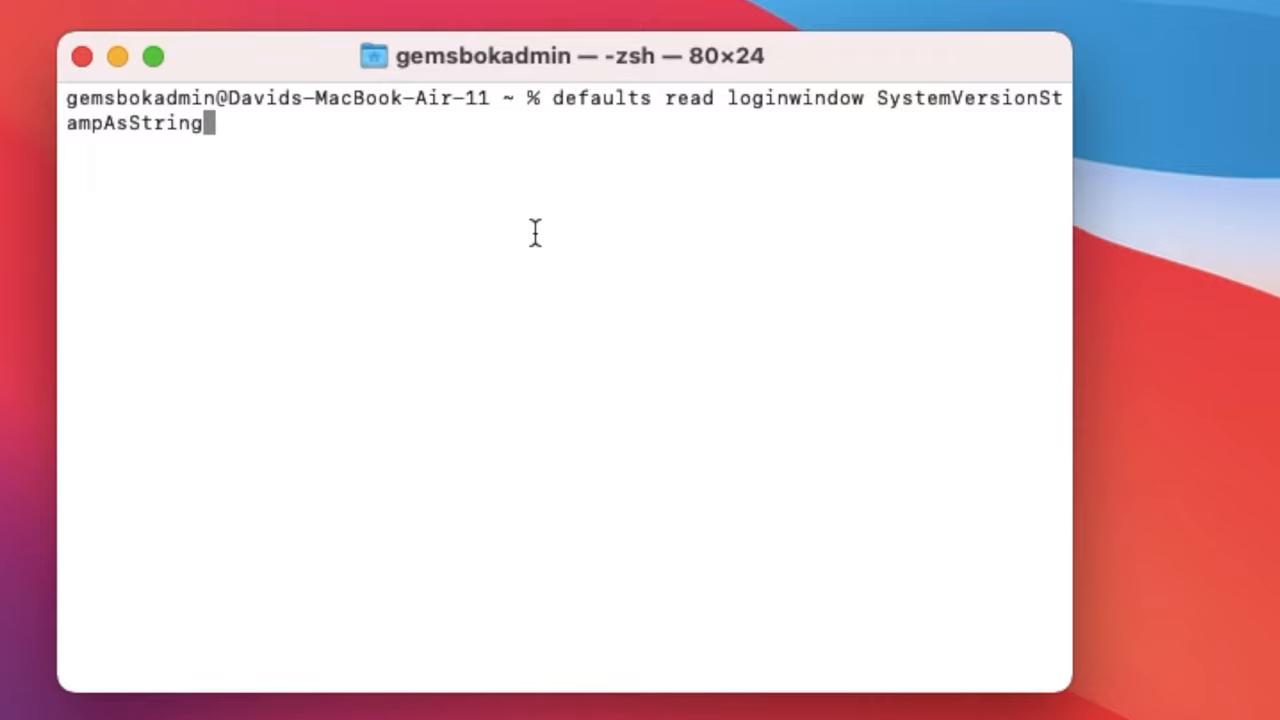
pyautogui.press('Return')
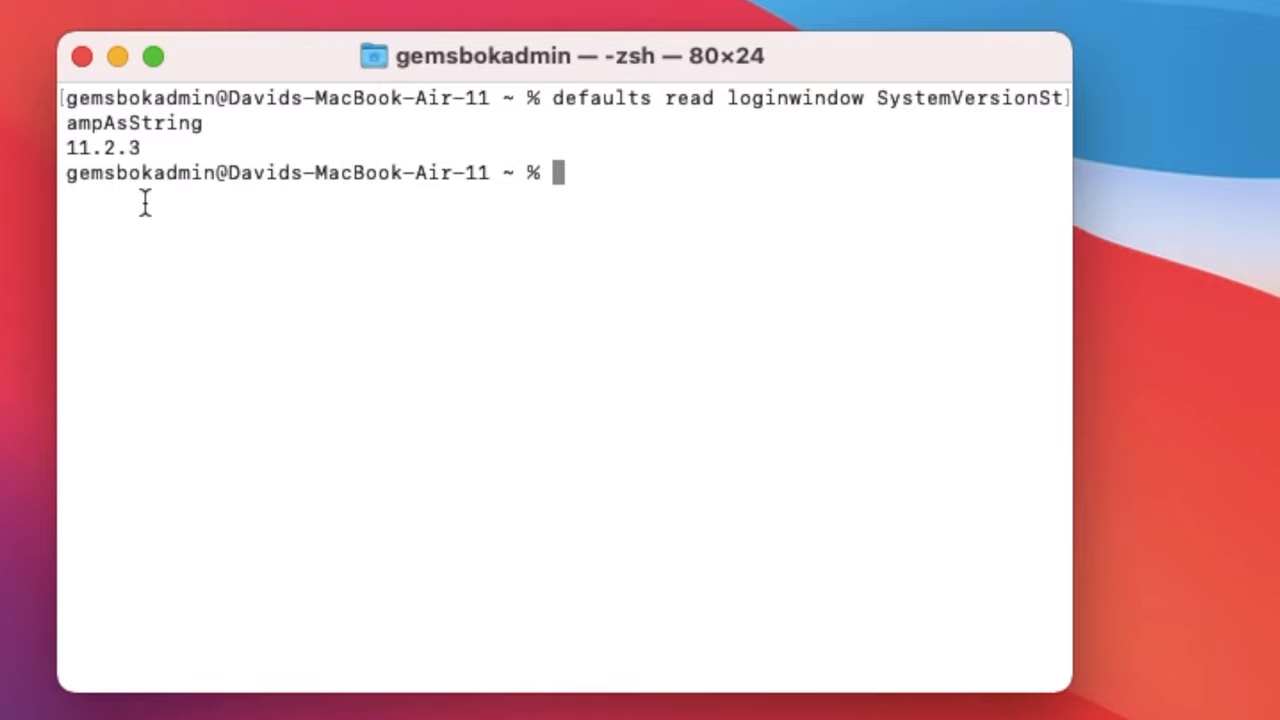
pyautogui.doubleClick(101, 148)
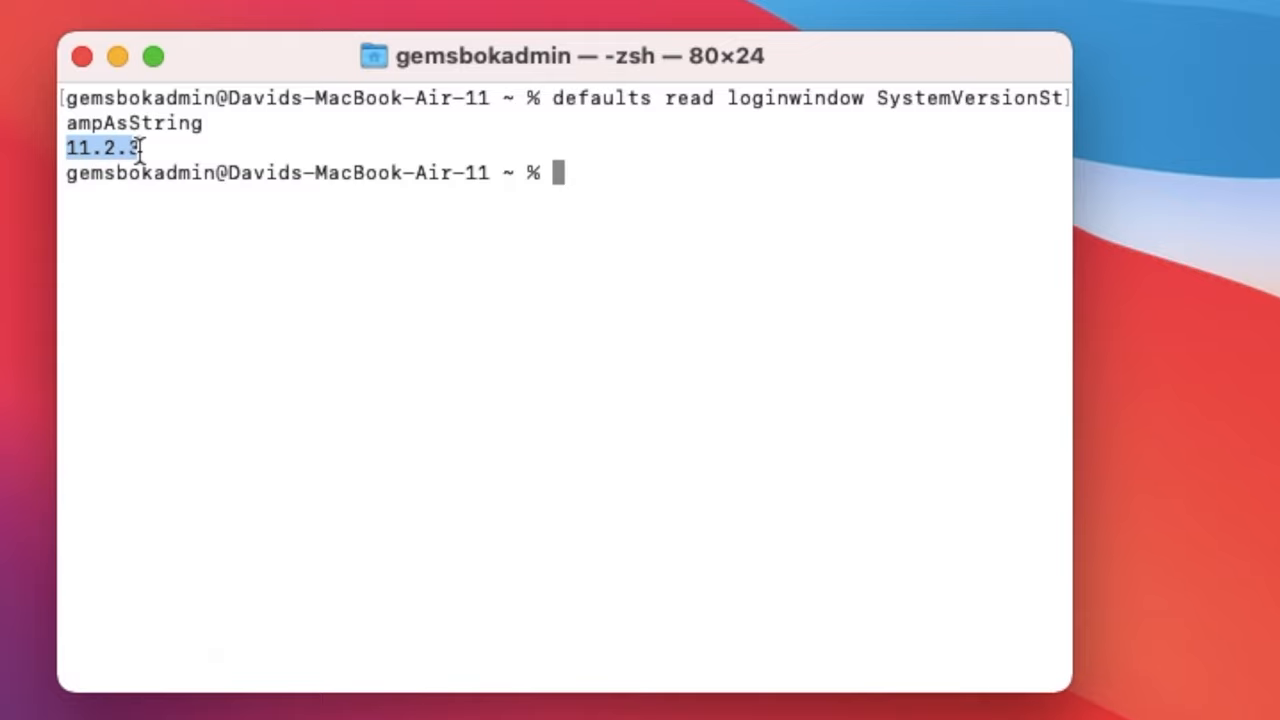